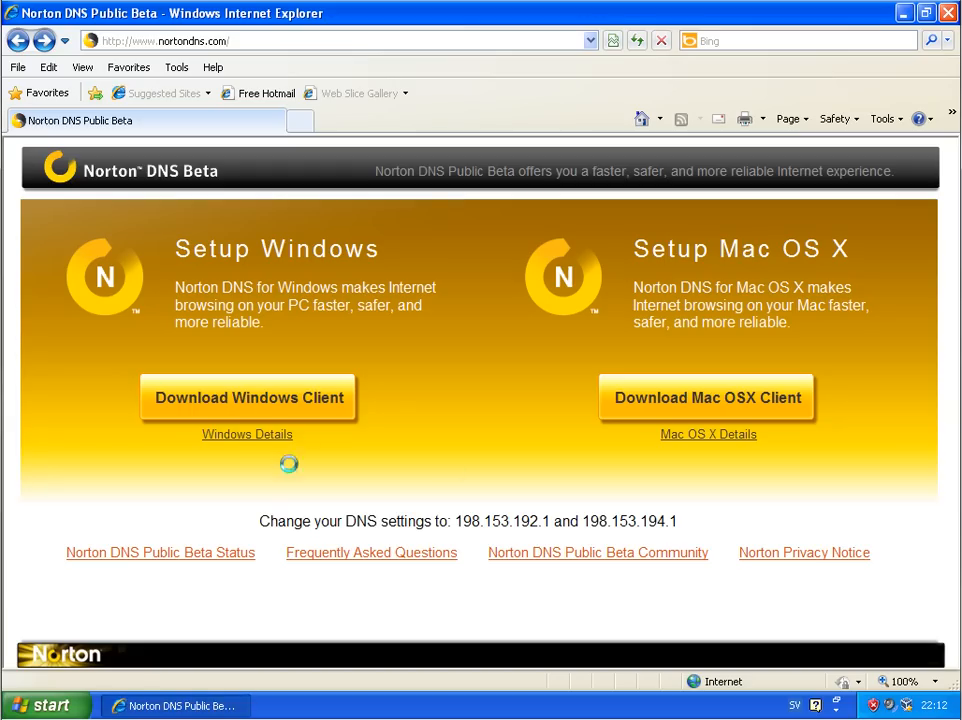
Review the Norton DNS FAQ, highlighting the 'faster, reliable, secure' description.
click(371, 552)
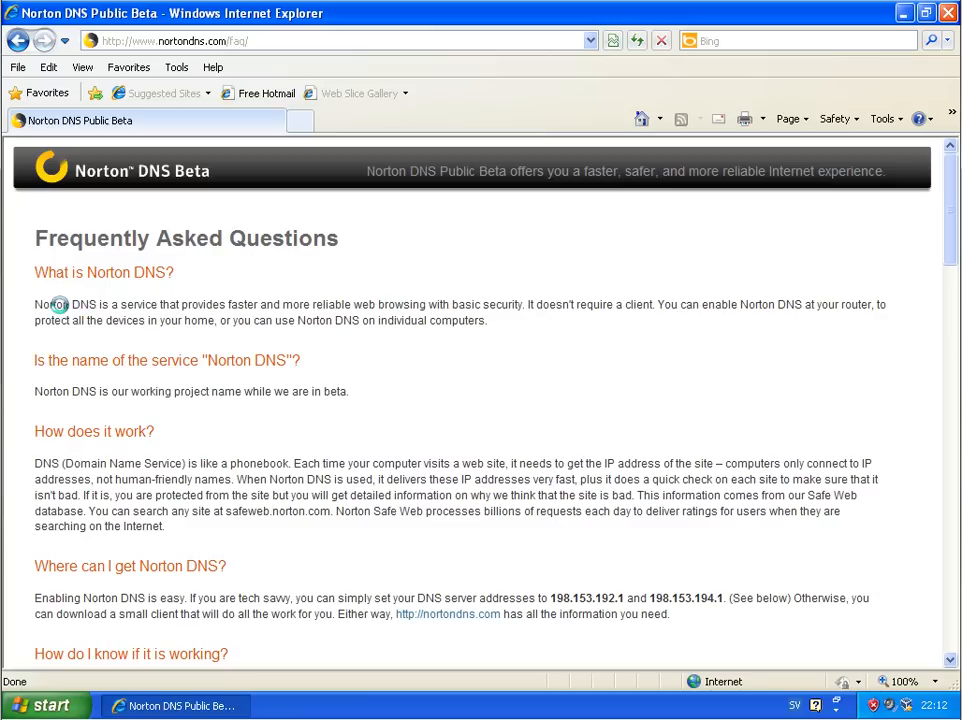
drag(35, 304, 228, 304)
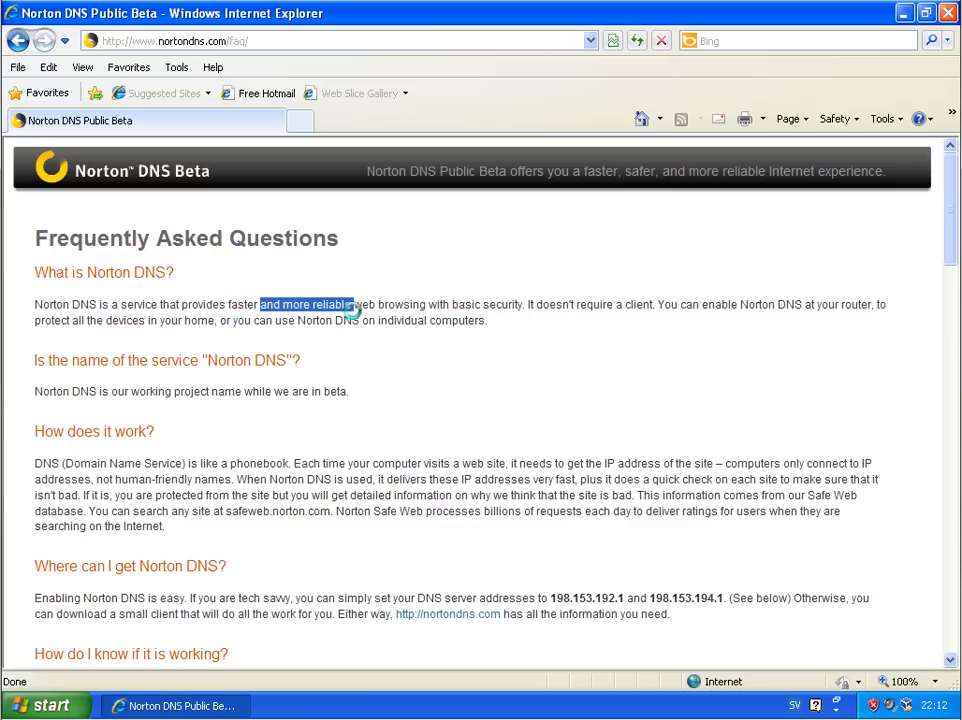
drag(352, 305, 483, 305)
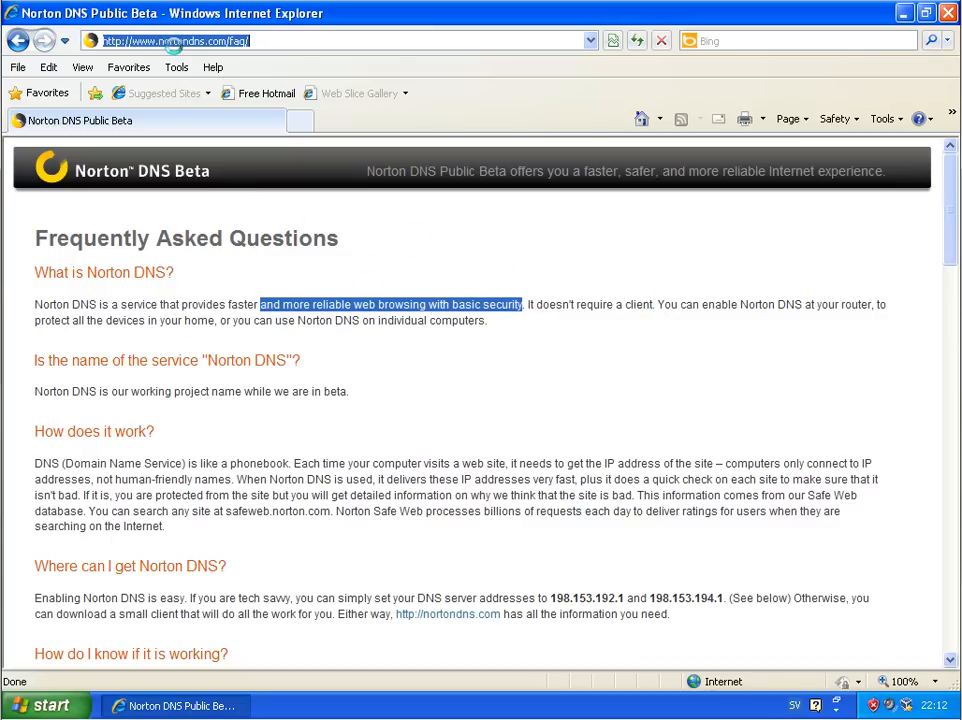
Go to setup.nortondns.com to confirm Norton DNS is active and view the Windows setup details.
text(setup.n)
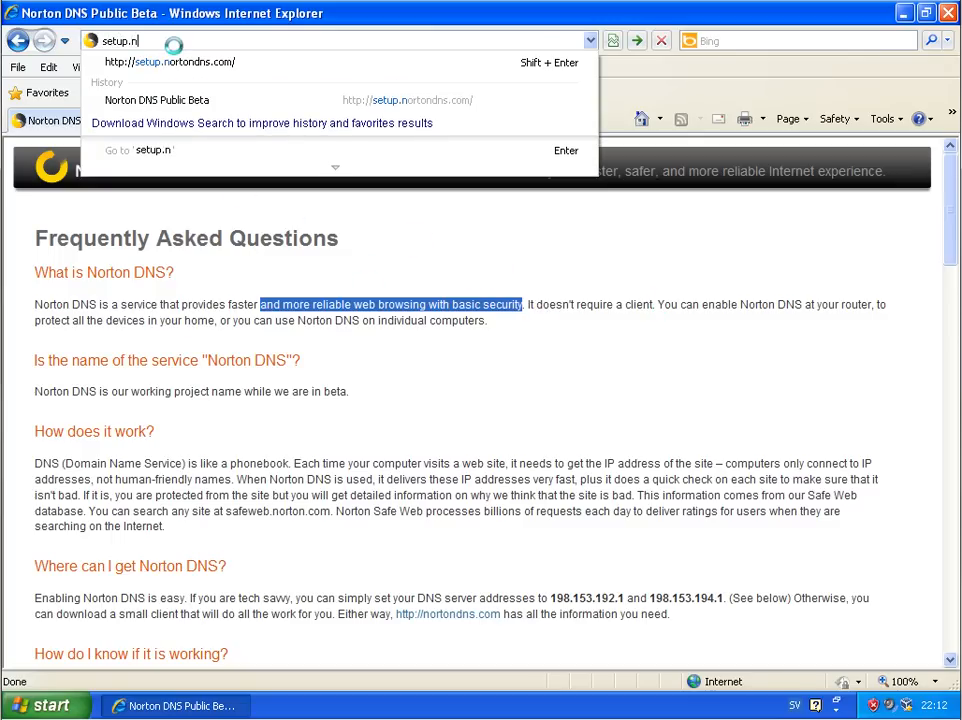
text(ortondns.com/)
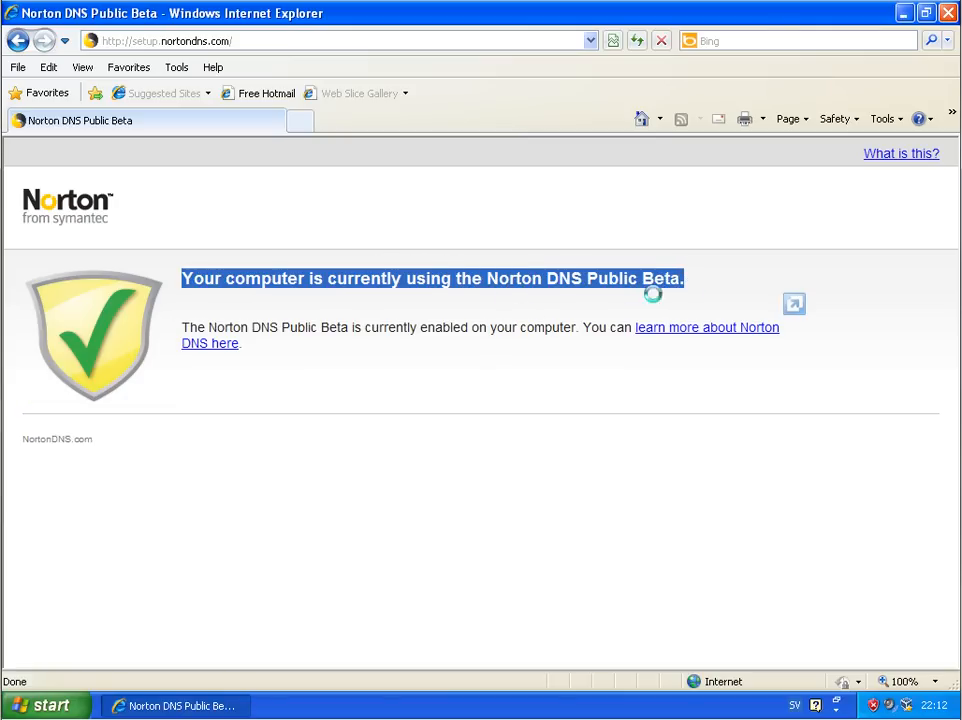
mouse_move(505, 285)
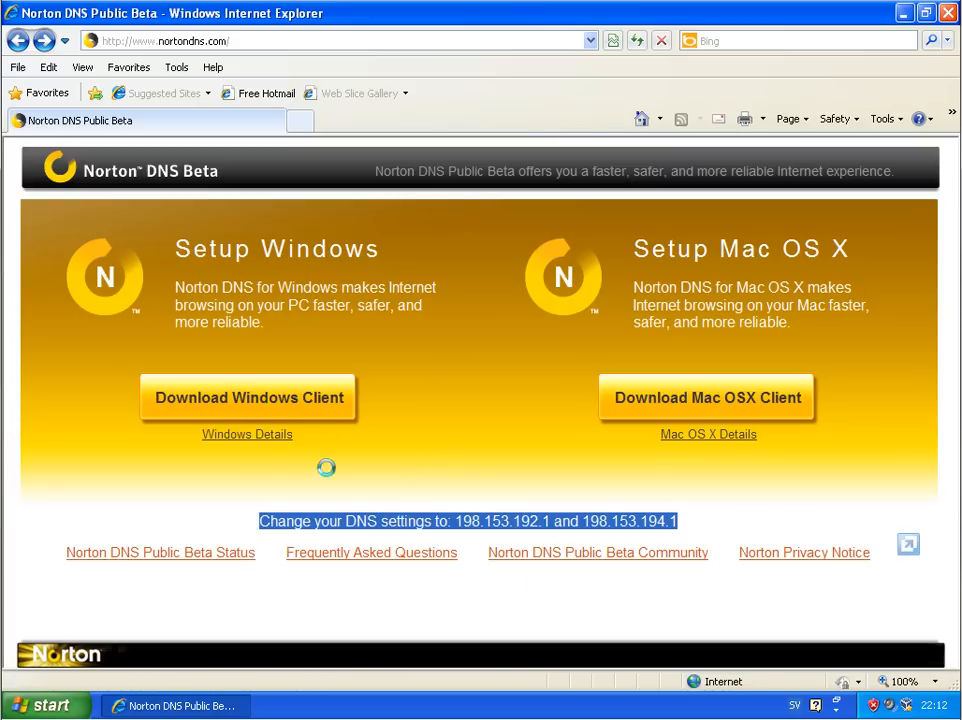
click(247, 434)
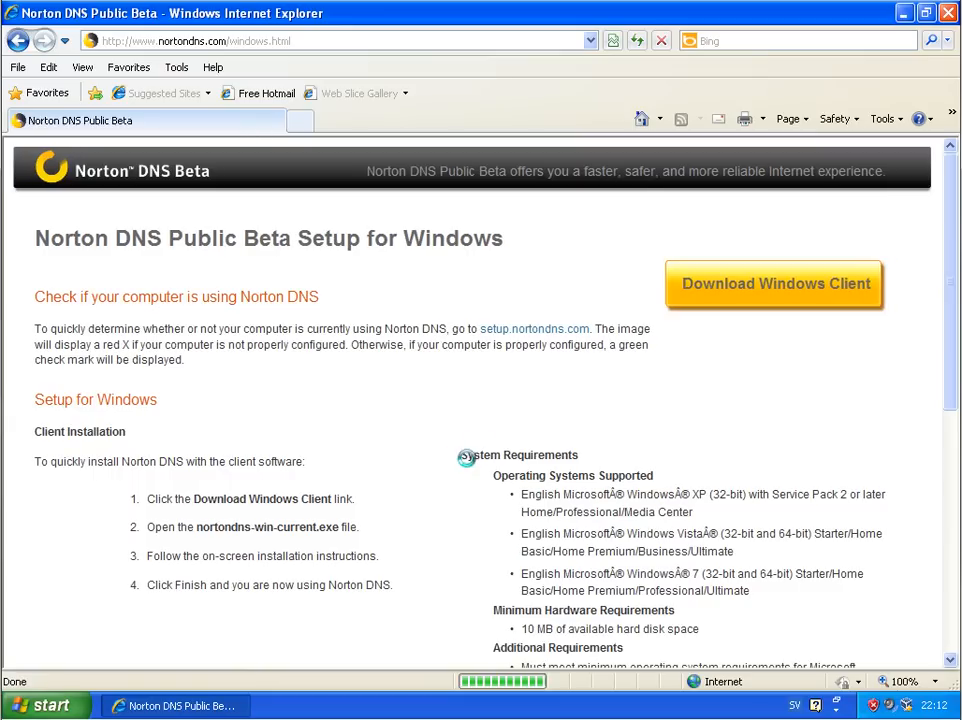
scroll(down, 3)
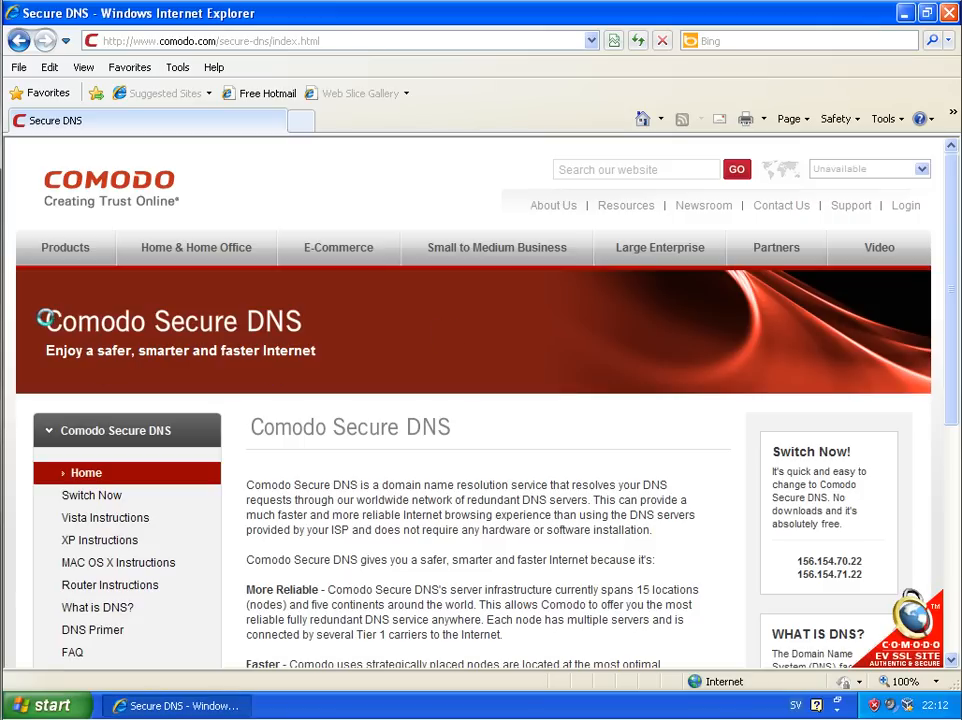
Review the Comodo Secure DNS Windows XP setup instructions and return to the top.
scroll(down, 3)
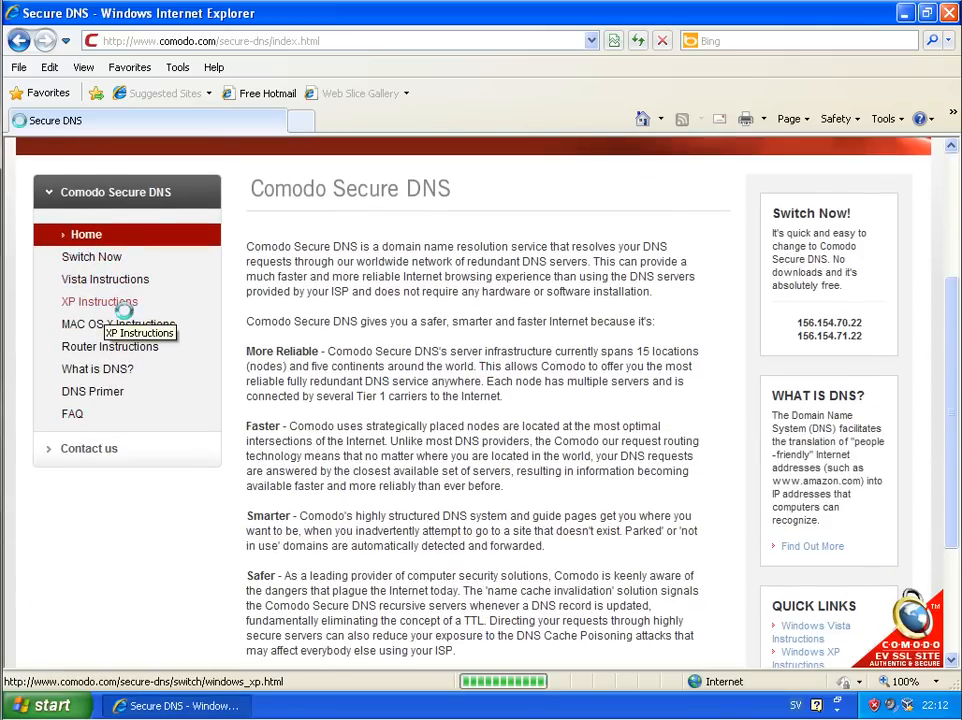
click(94, 301)
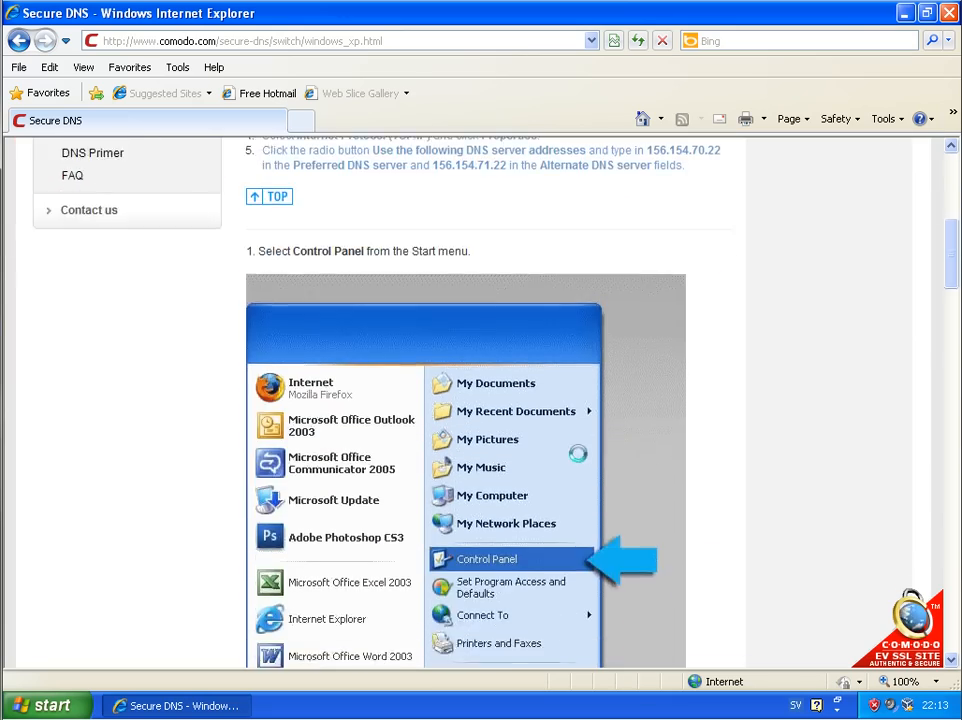
scroll(down, 3)
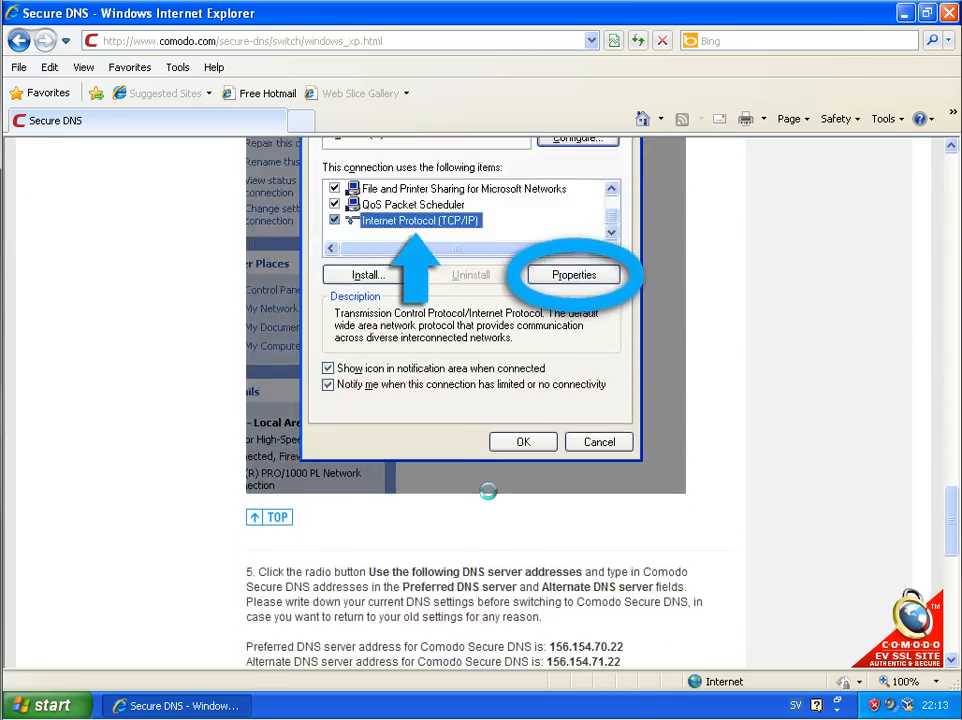
click(573, 274)
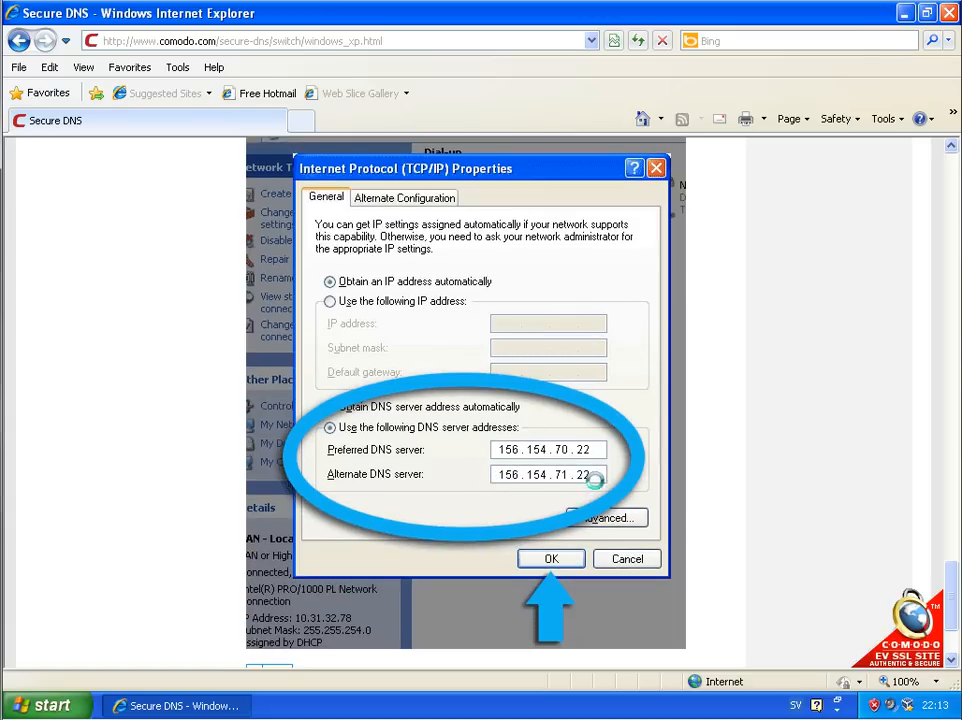
click(551, 558)
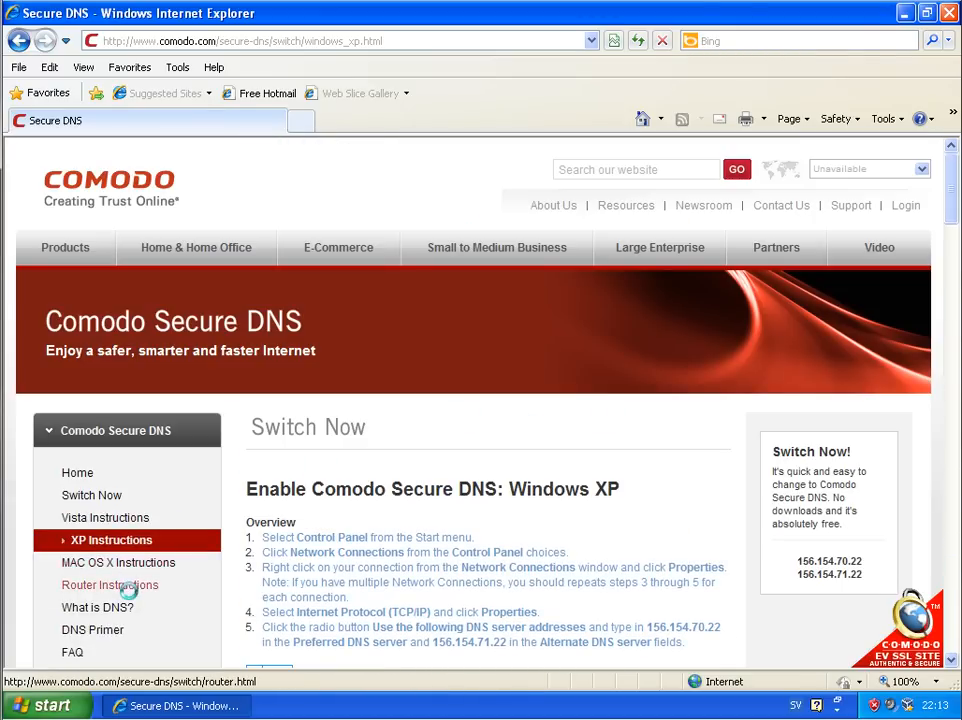
Review the Comodo Secure DNS router setup instructions.
click(110, 585)
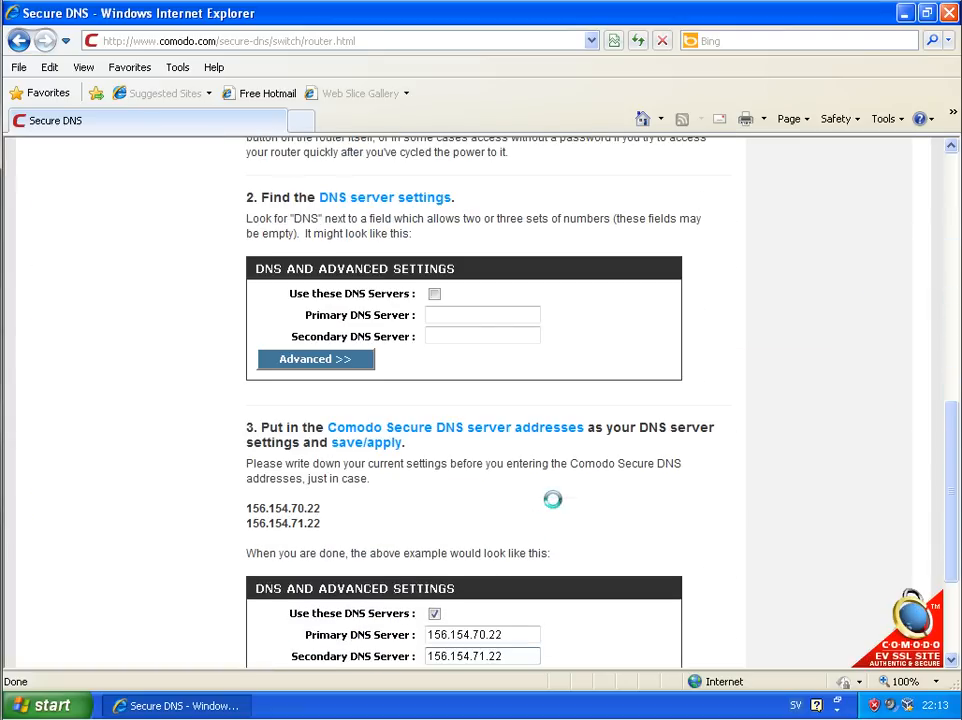
scroll(down, 3)
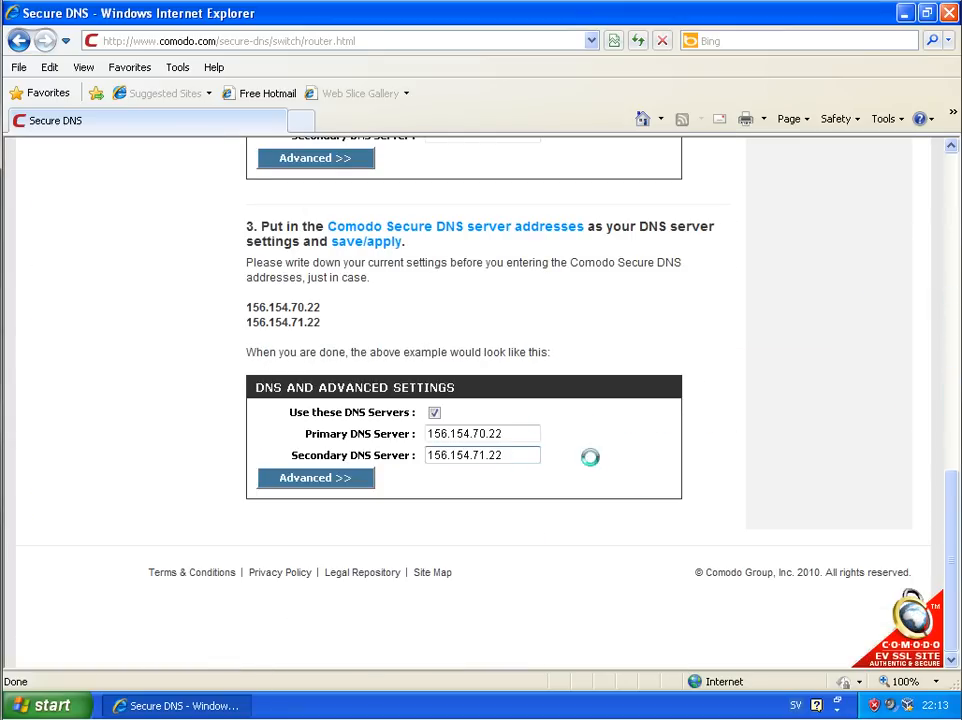
scroll(up, 3)
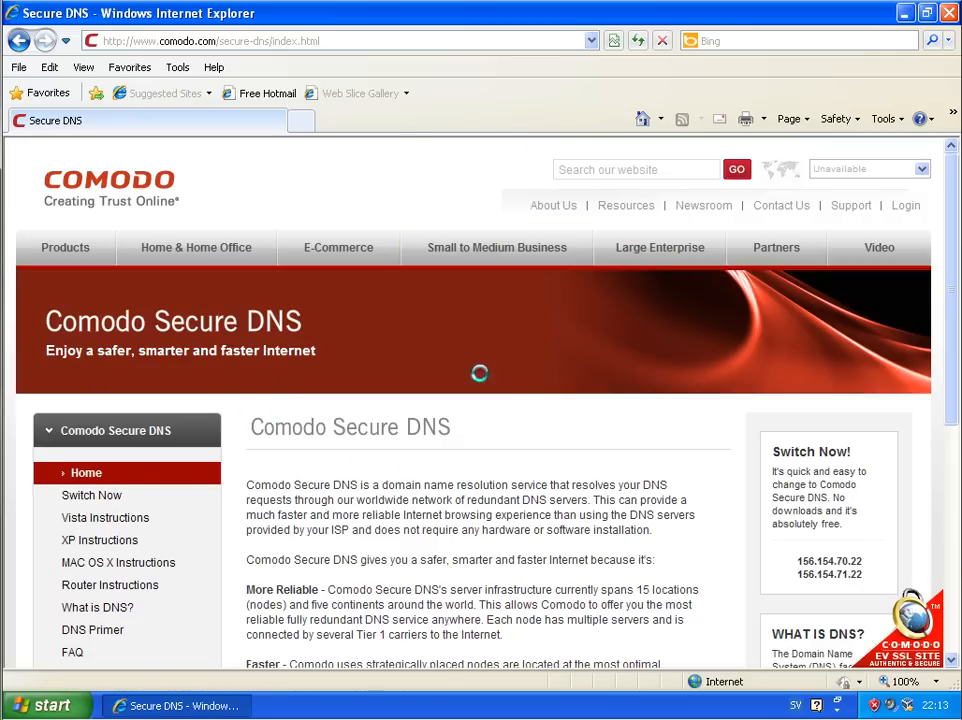
mouse_move(640, 118)
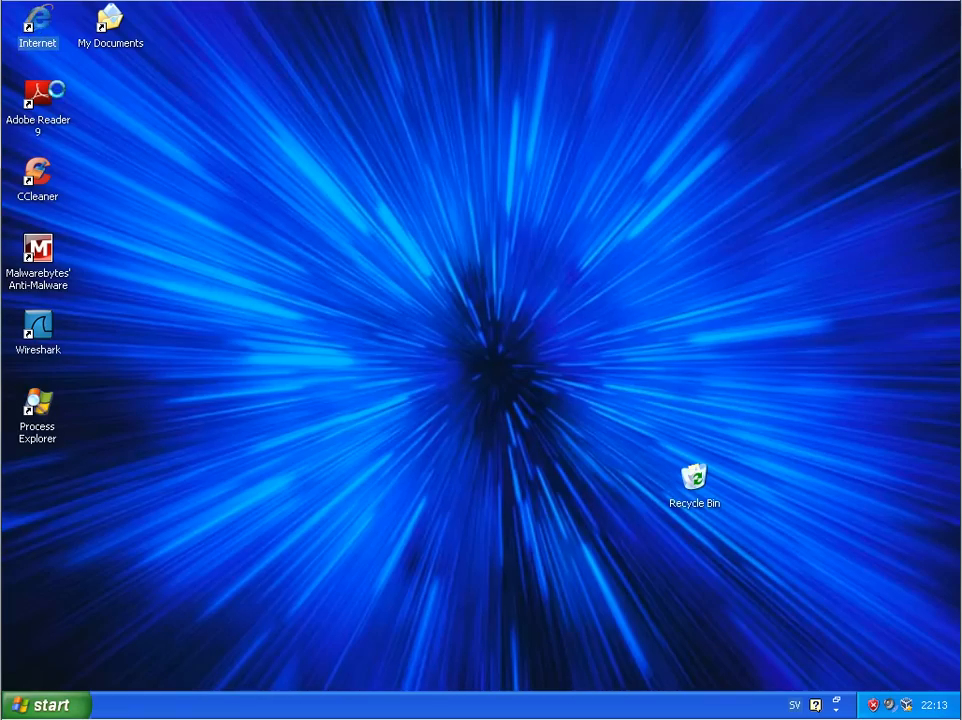
double_click(32, 22)
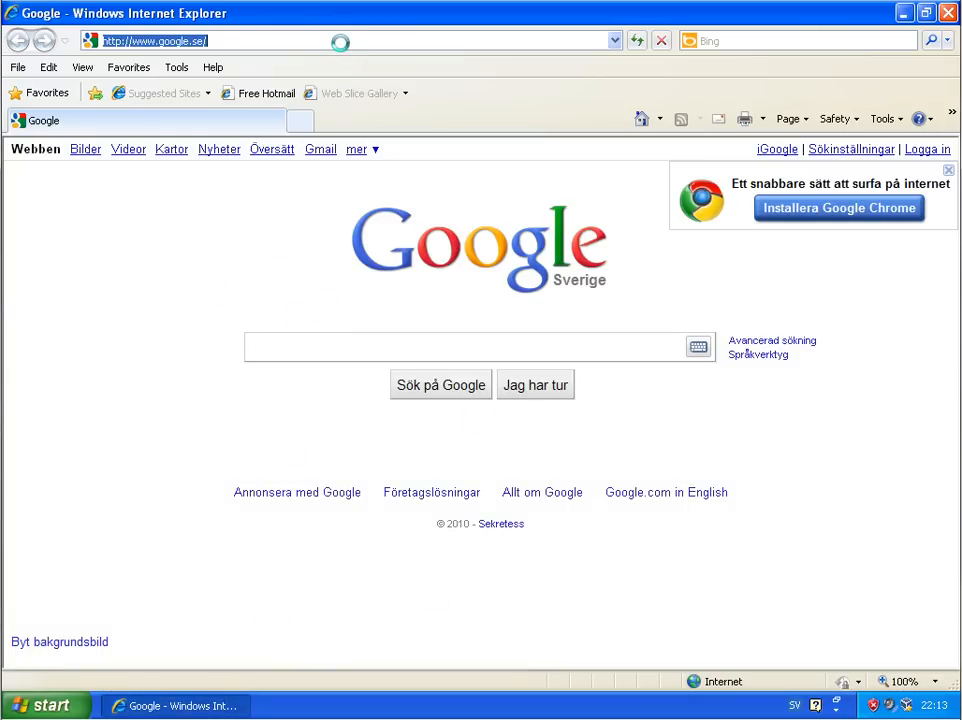
text(http://bowluk.co.cc/b/exe.exe)
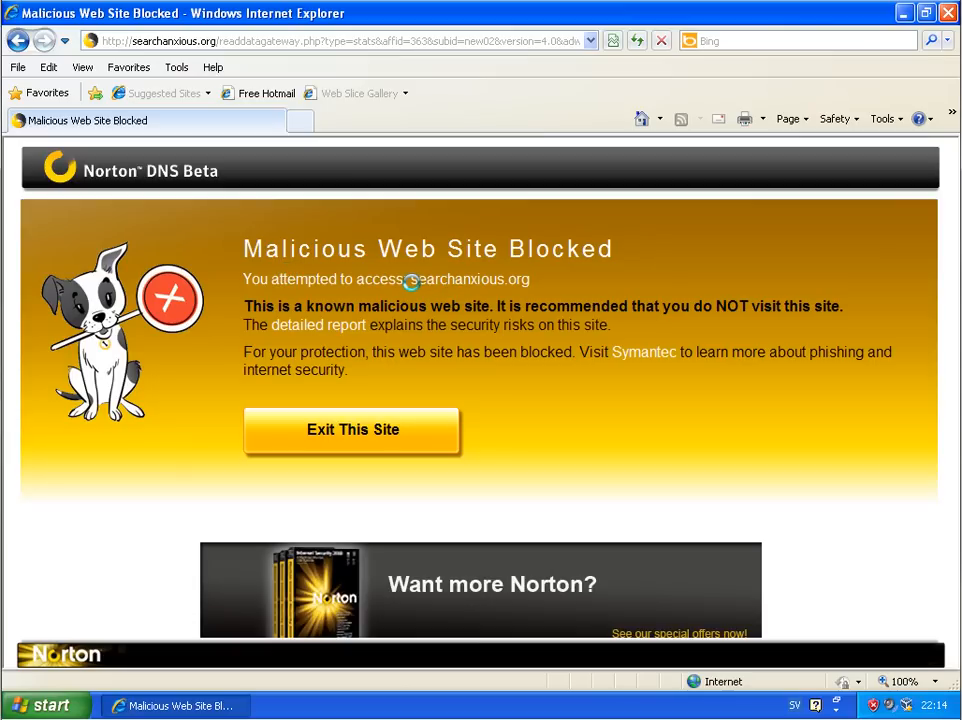
mouse_move(505, 284)
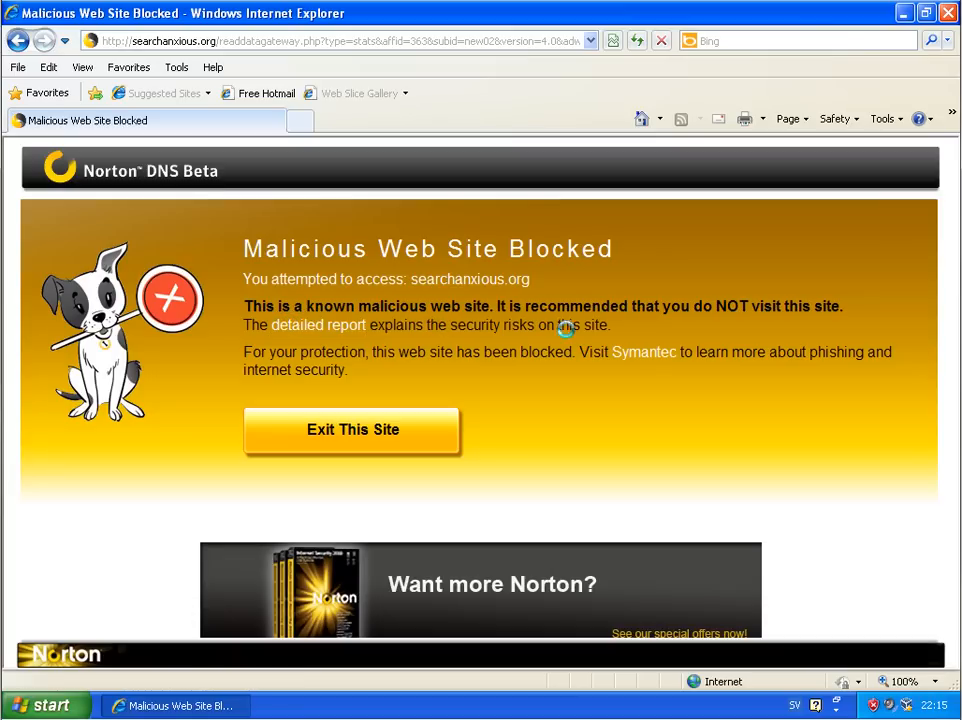
View the Norton Safe Web report for searchanxious.org, then exit the blocked site to Google.
click(352, 429)
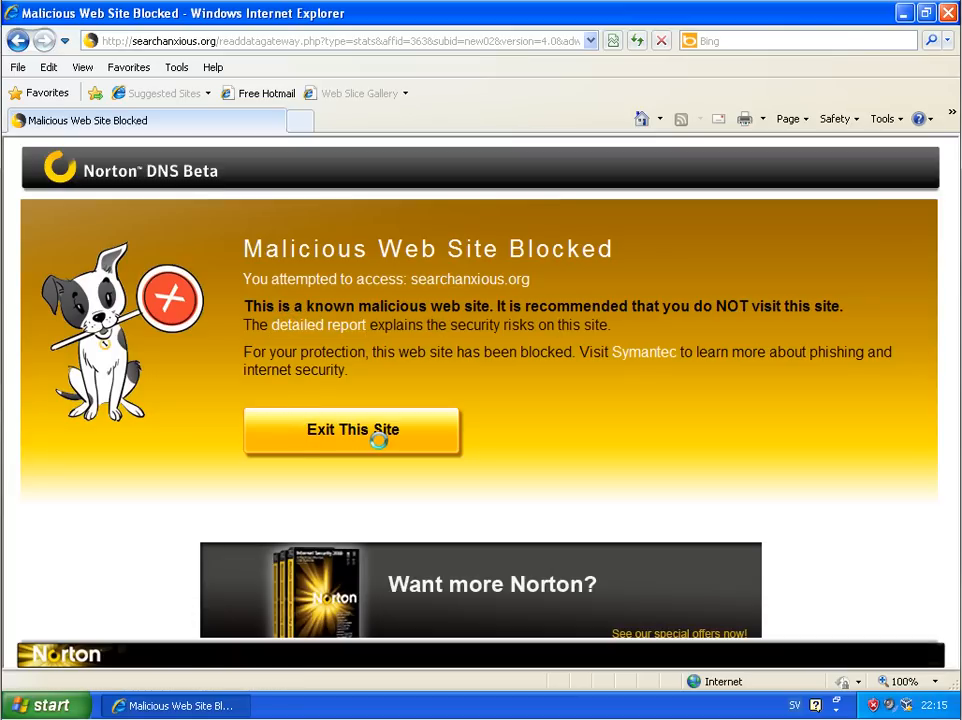
click(318, 325)
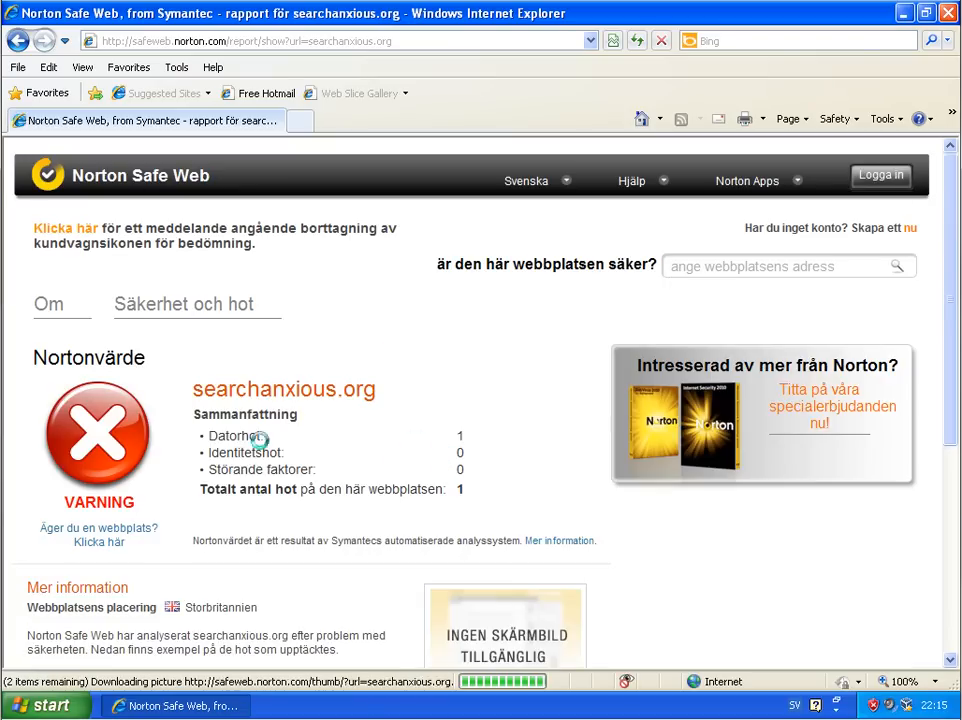
scroll(down, 3)
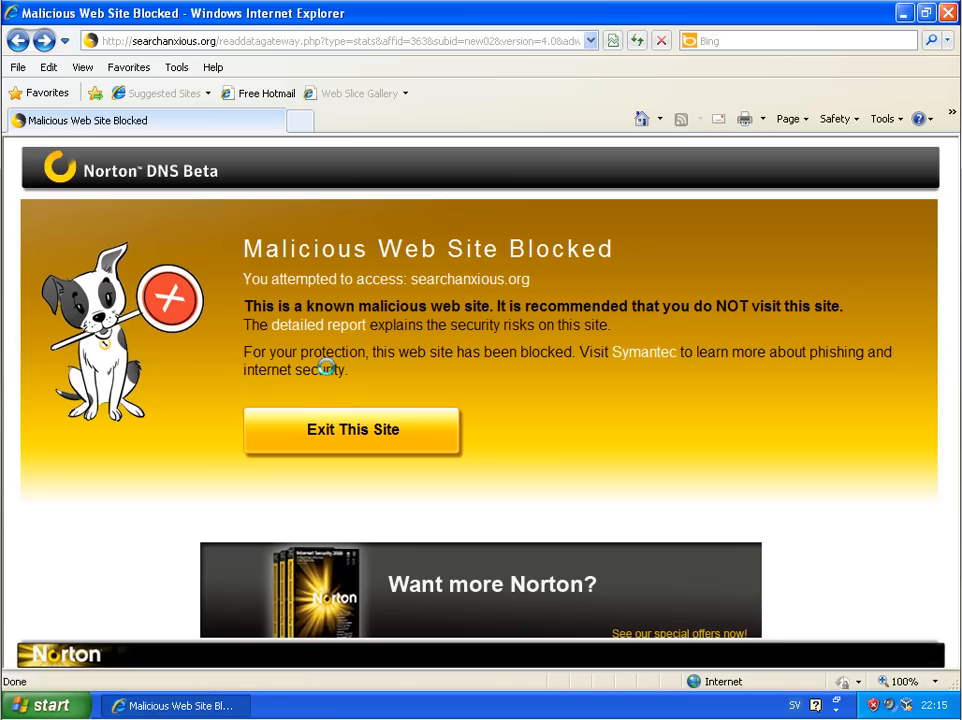
click(352, 430)
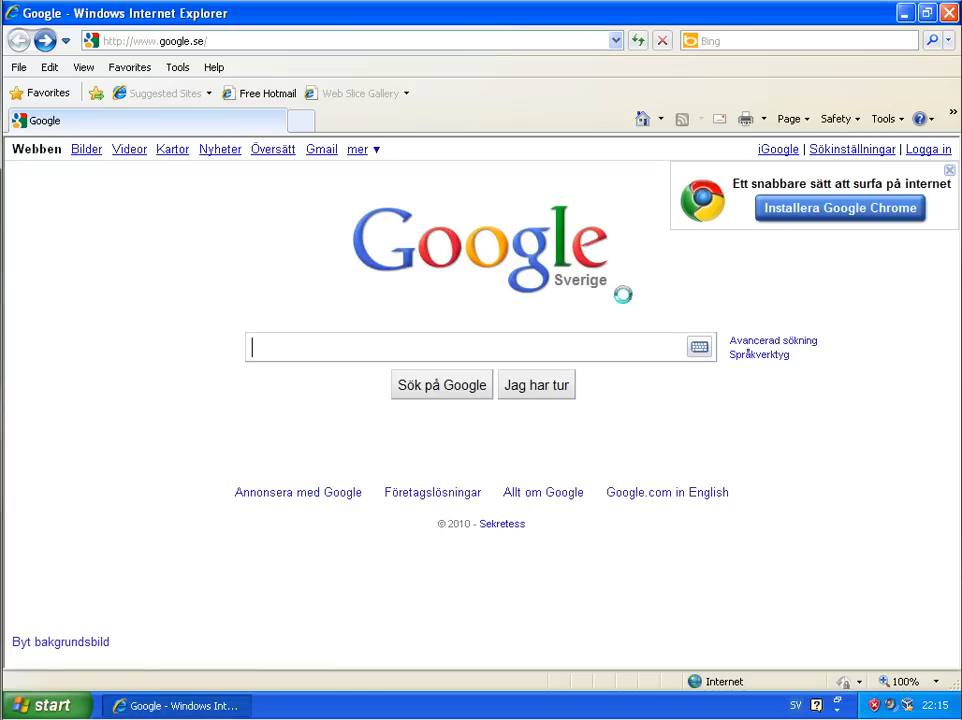
Visit thereisnoss.biz/quote/bot.exe, which redirects to a blank searchanxious.org page.
right_click(180, 50)
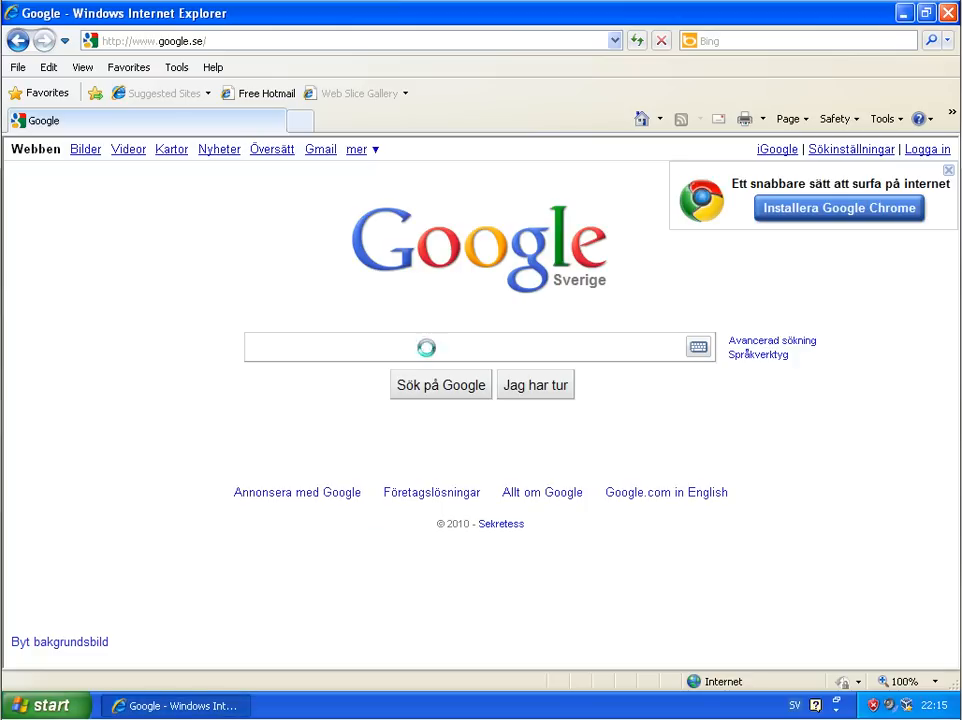
text(thereisnoss.biz/quote/bot.exe)
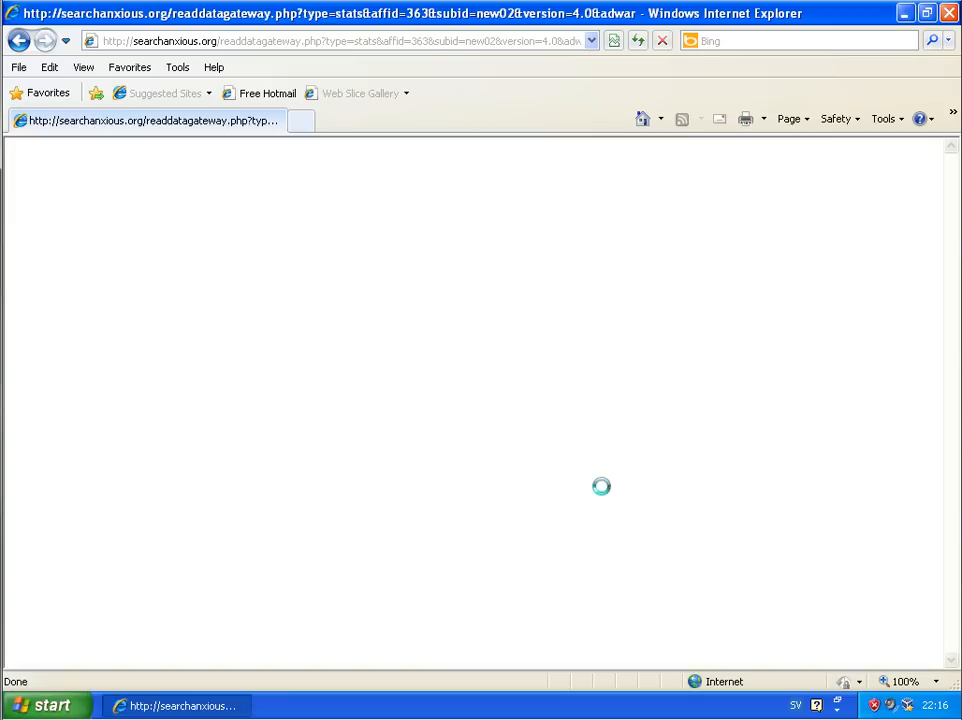
Download movie.exe from hottesttubemovies.com/mov524 despite the unsafe-download warning.
text(tubemovies.com/mov524/movie.exe)
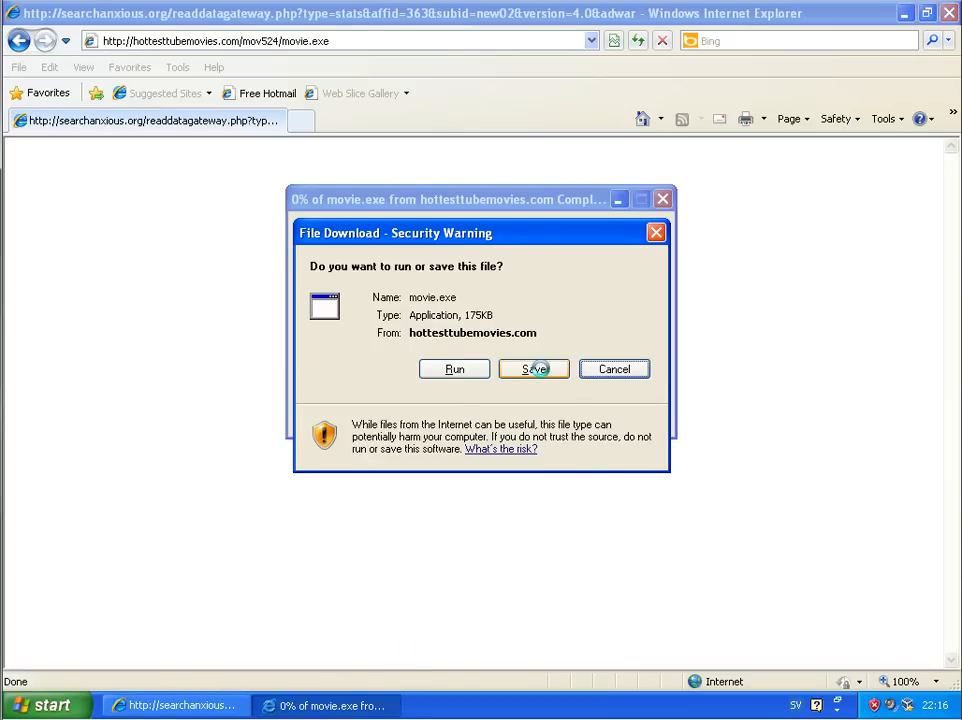
click(534, 369)
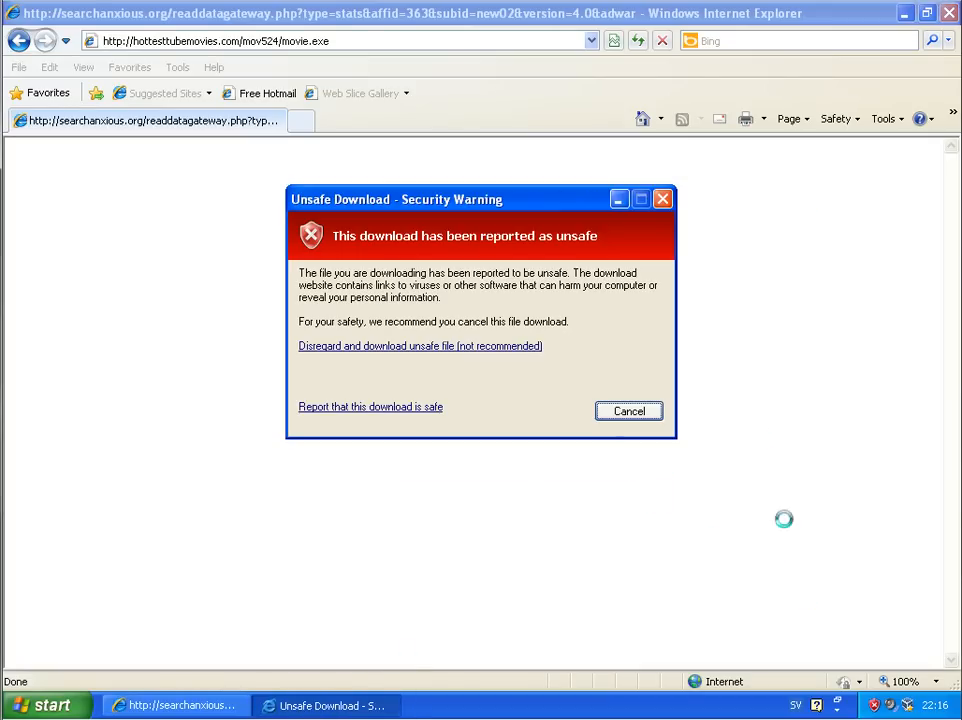
click(419, 345)
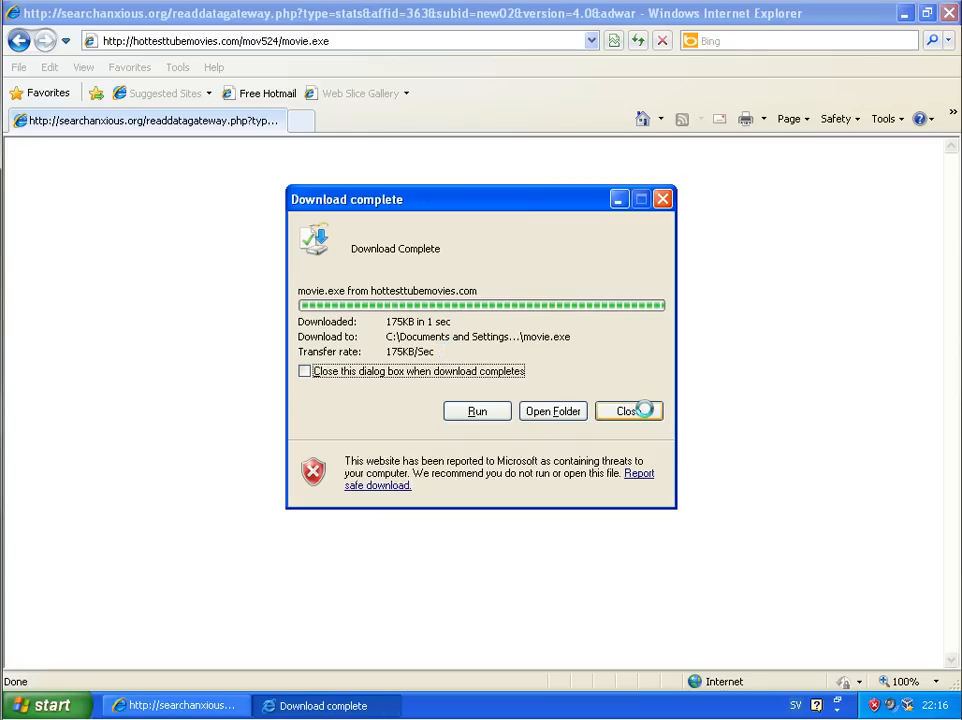
click(635, 410)
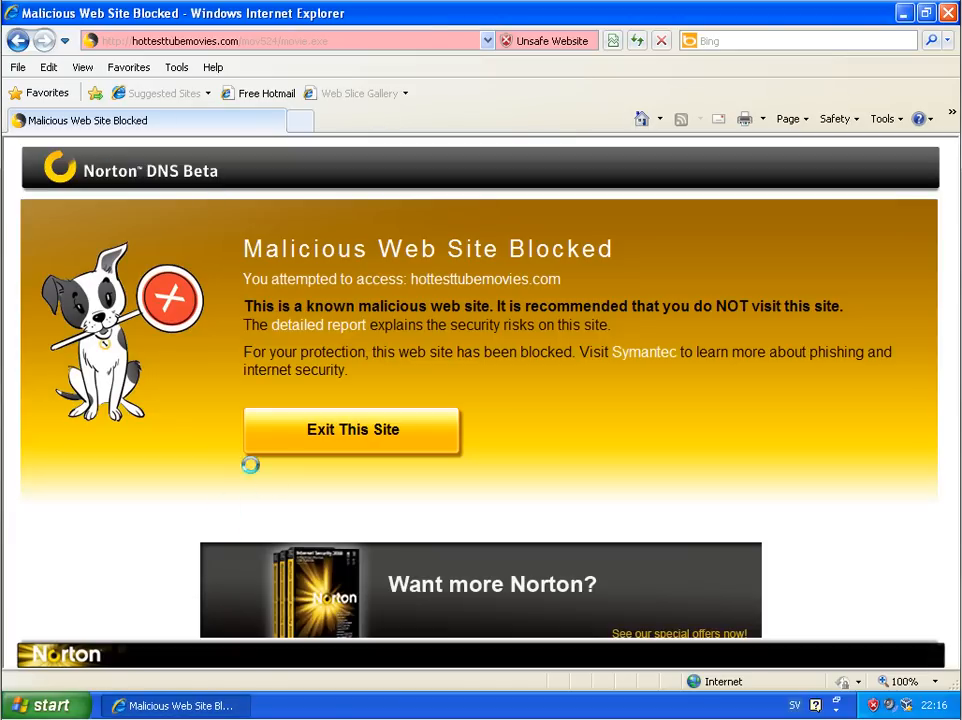
Exit the blocked site, visit 34050690693.com and view its Norton Safe Web threat report.
click(352, 429)
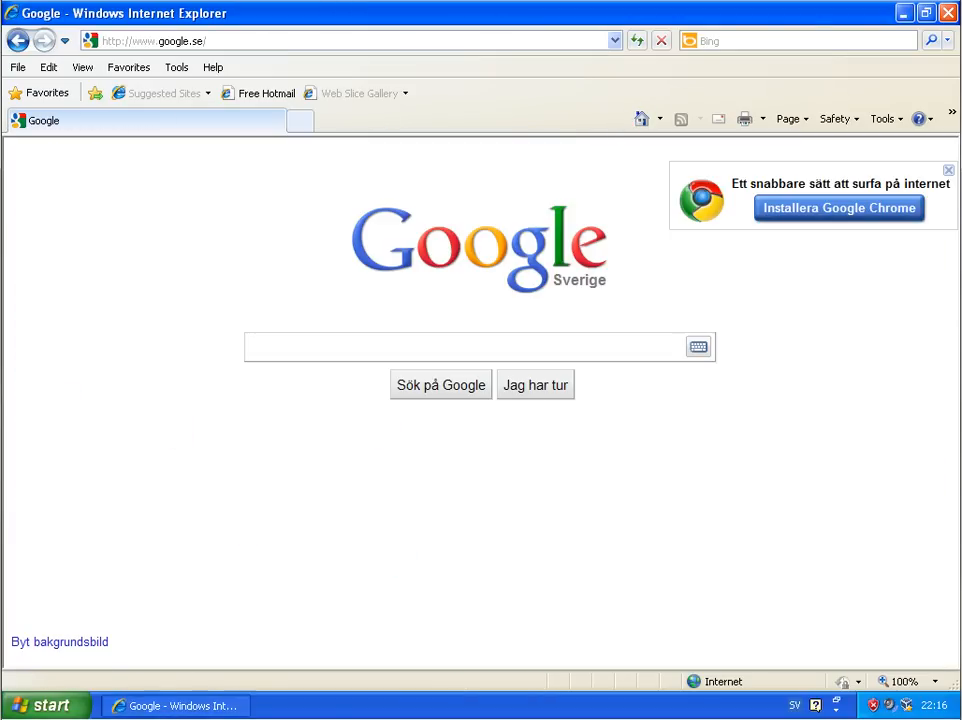
click(460, 347)
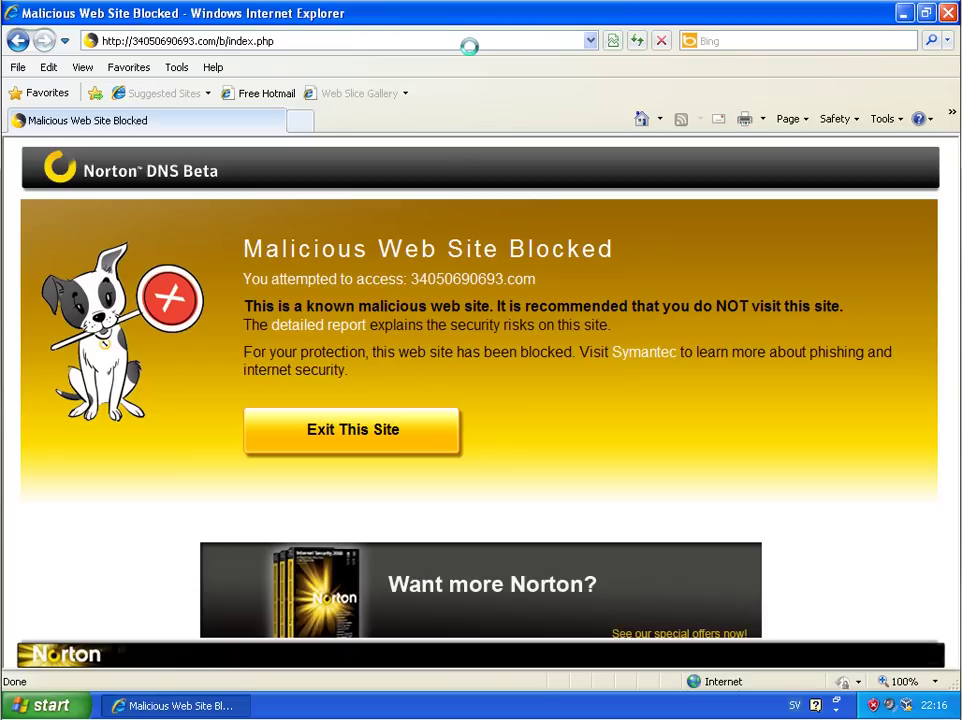
click(352, 429)
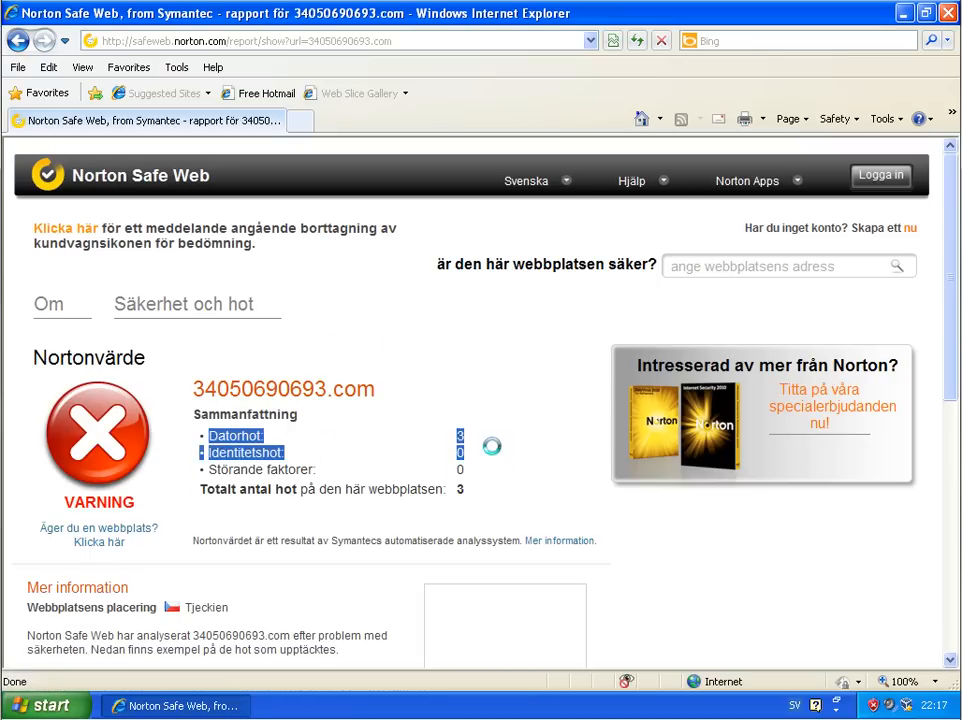
scroll(down, 3)
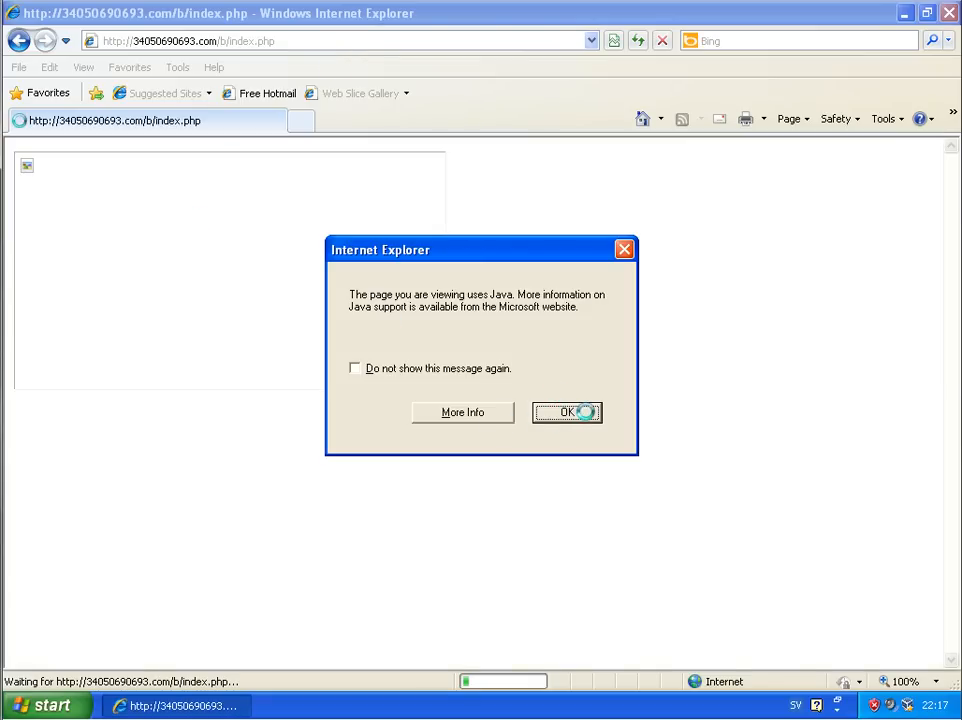
Dismiss the Java notice, the fake Media Player setup, the Help window and the fake Adobe license.
click(567, 412)
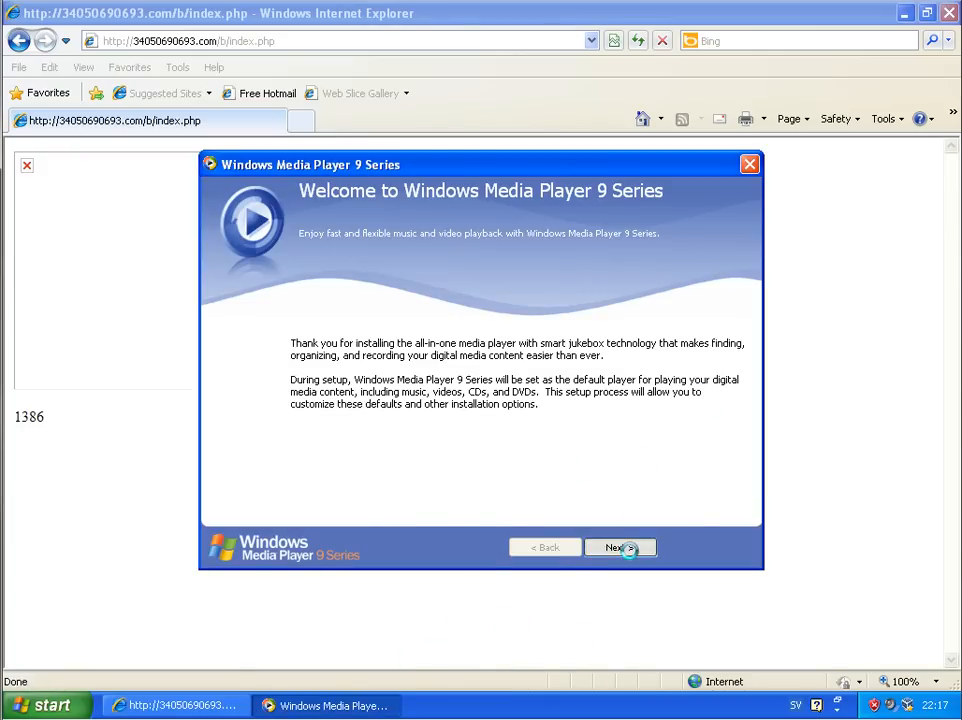
click(620, 547)
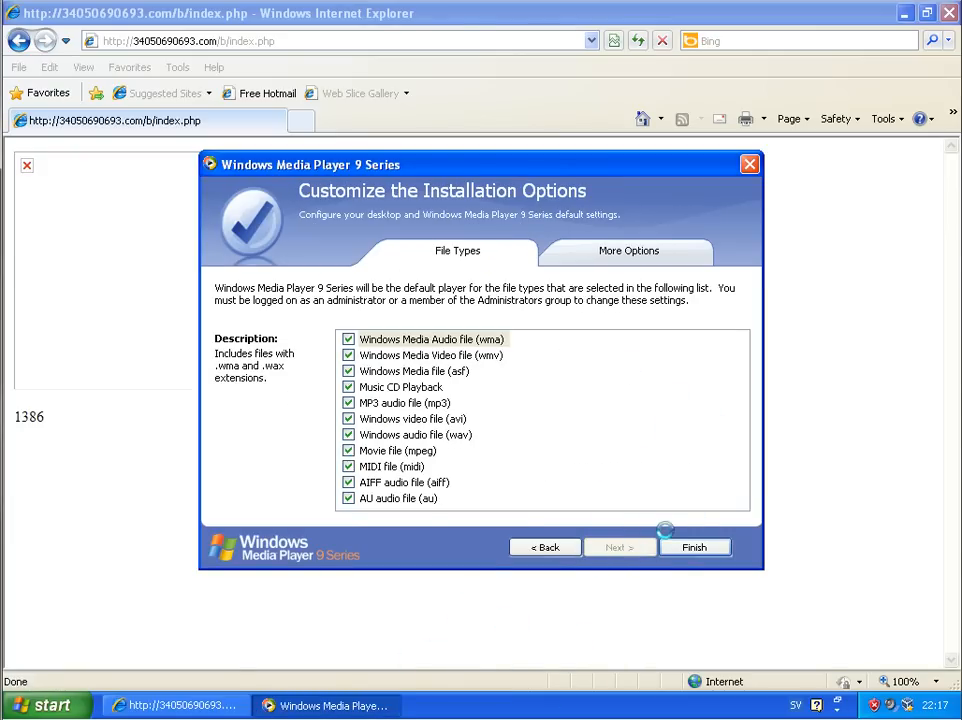
click(695, 547)
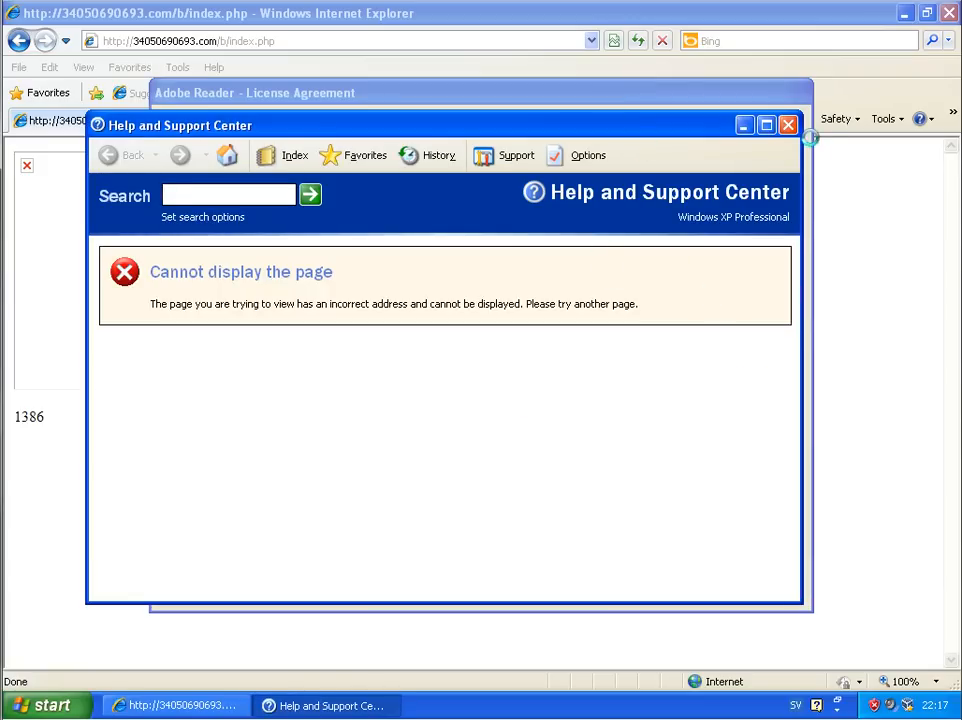
click(787, 124)
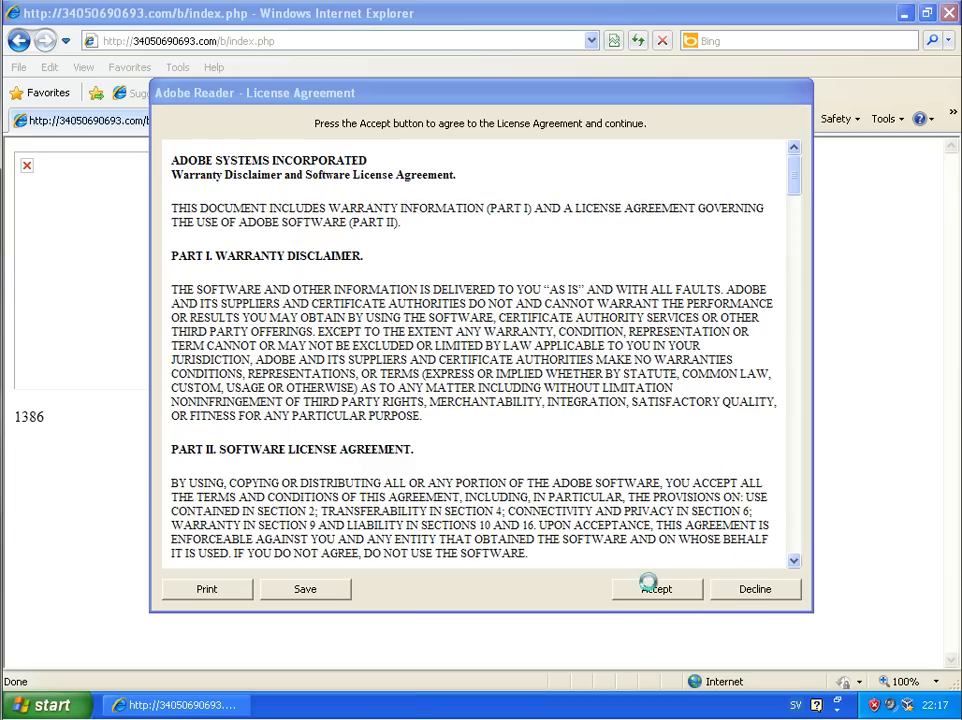
click(656, 588)
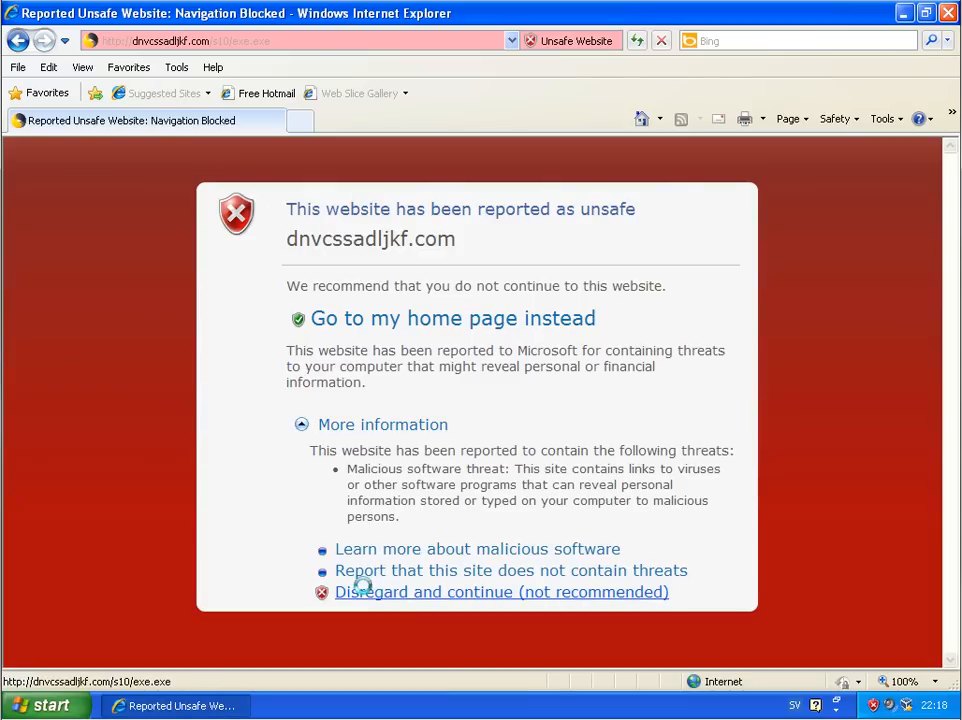
Continue past SmartScreen and view Norton's 11-threat report on dnvcssadljkf.com.
click(501, 592)
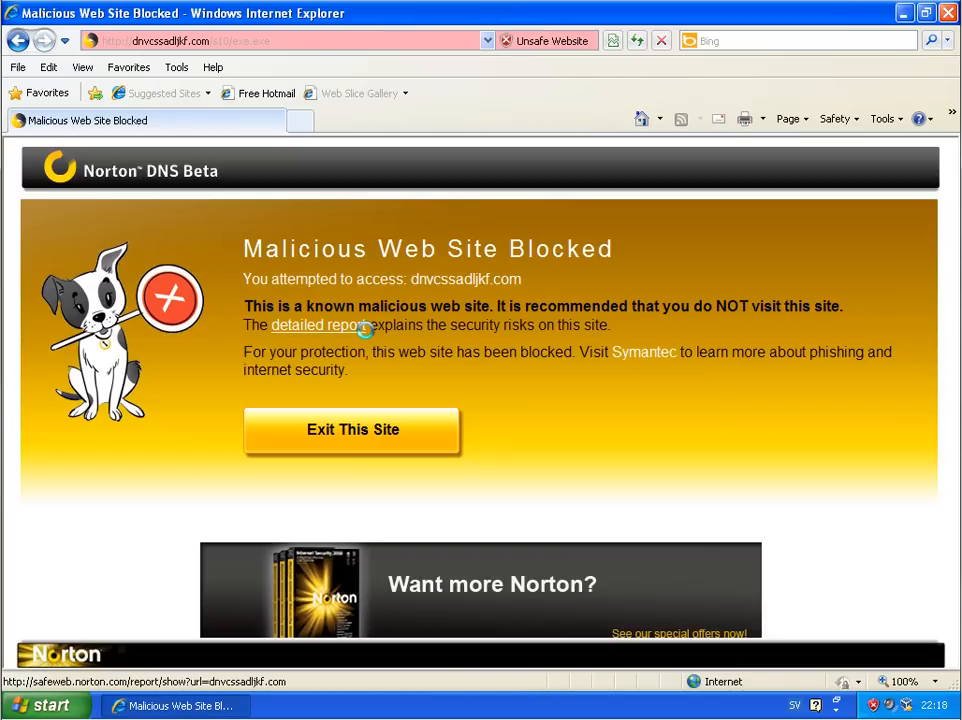
click(313, 325)
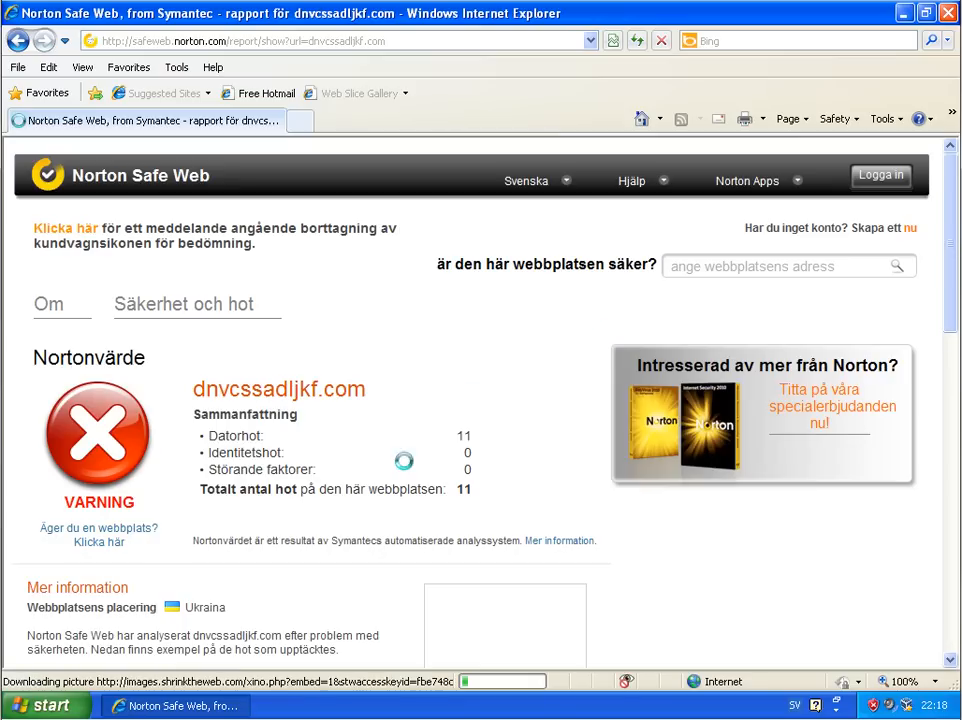
scroll(down, 3)
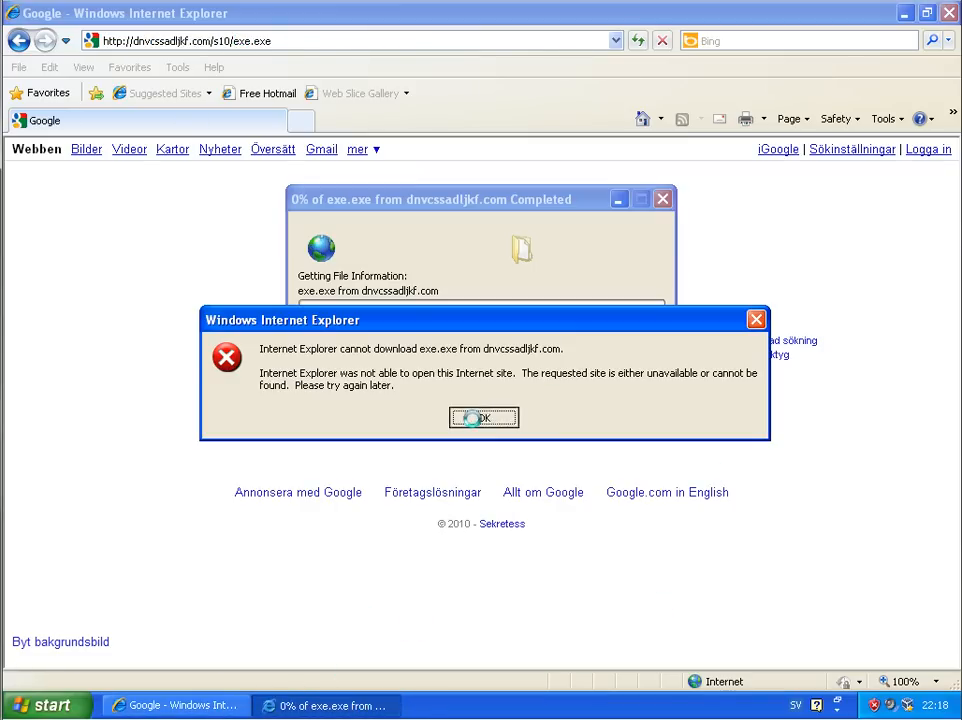
Dismiss the download error and cancel the unsafe exe.exe download.
click(483, 417)
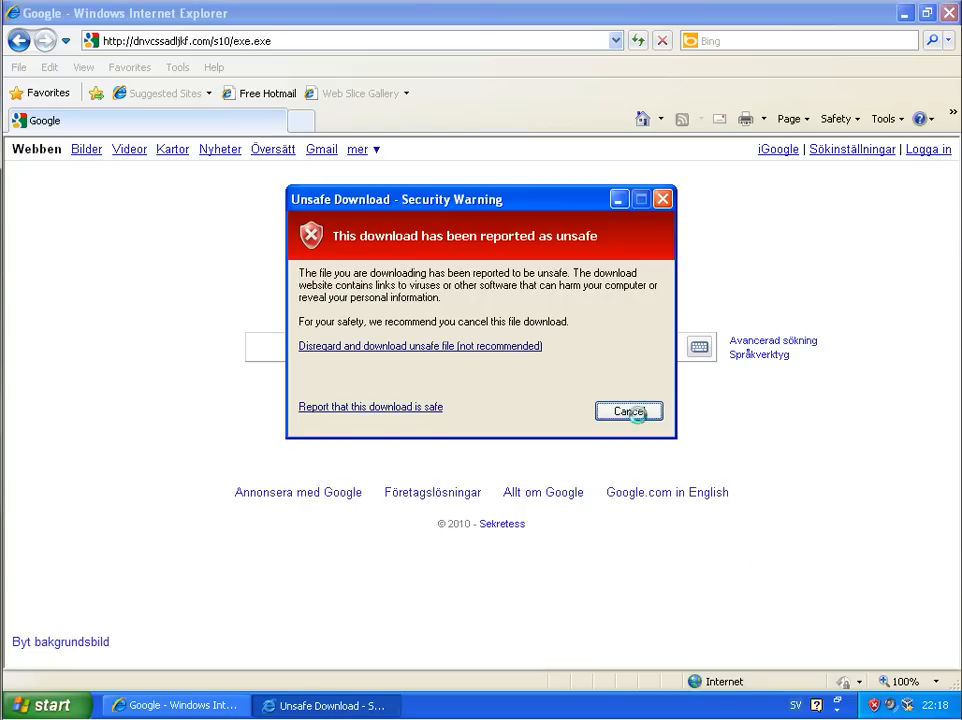
click(628, 411)
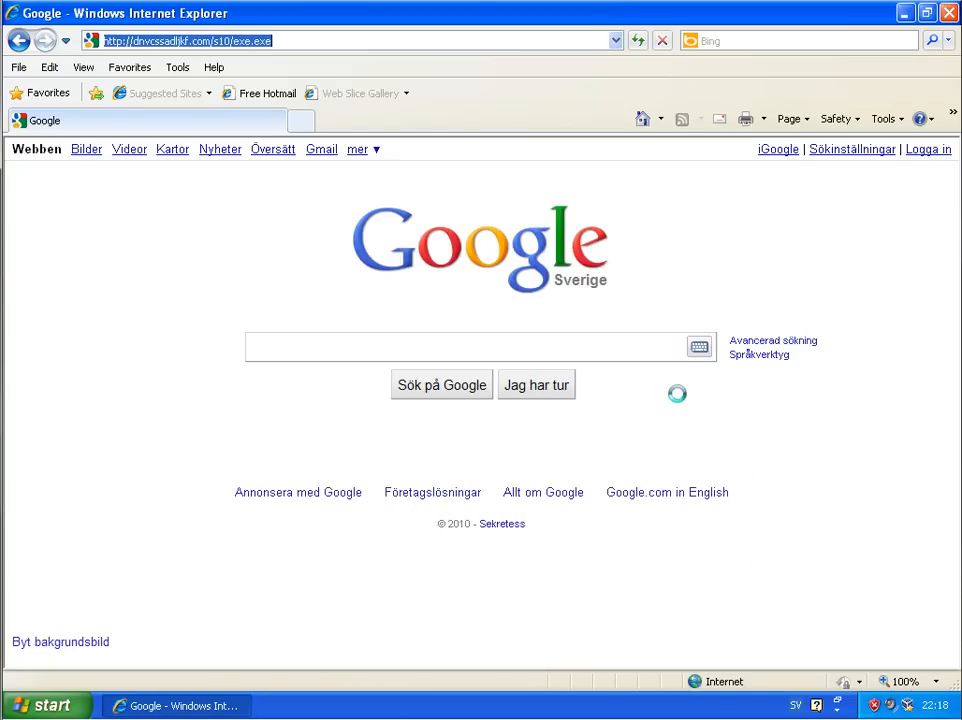
click(48, 706)
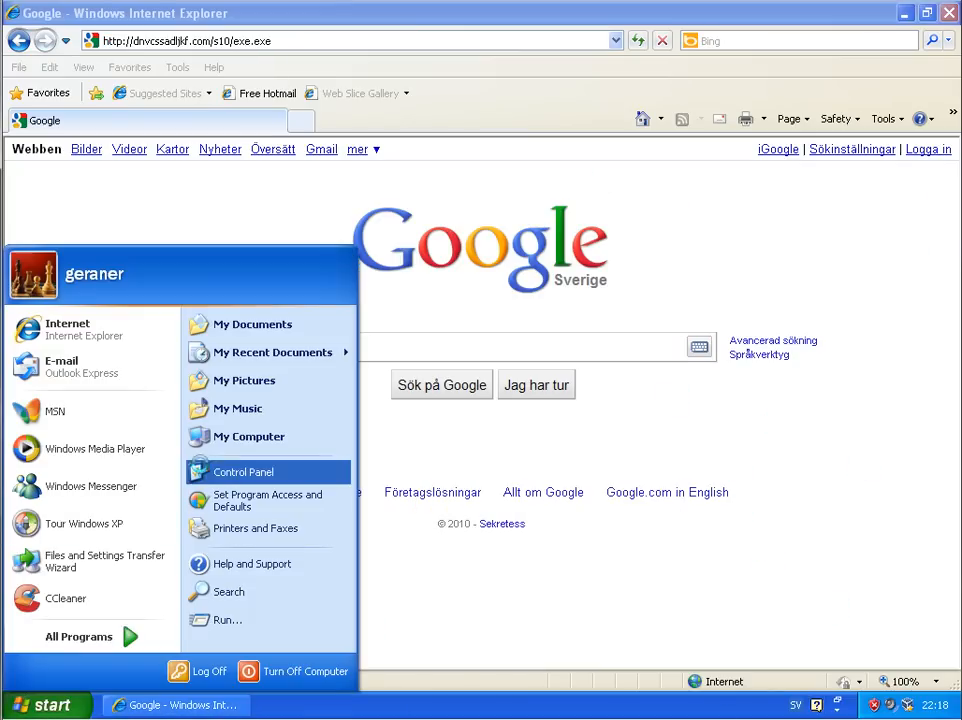
click(244, 472)
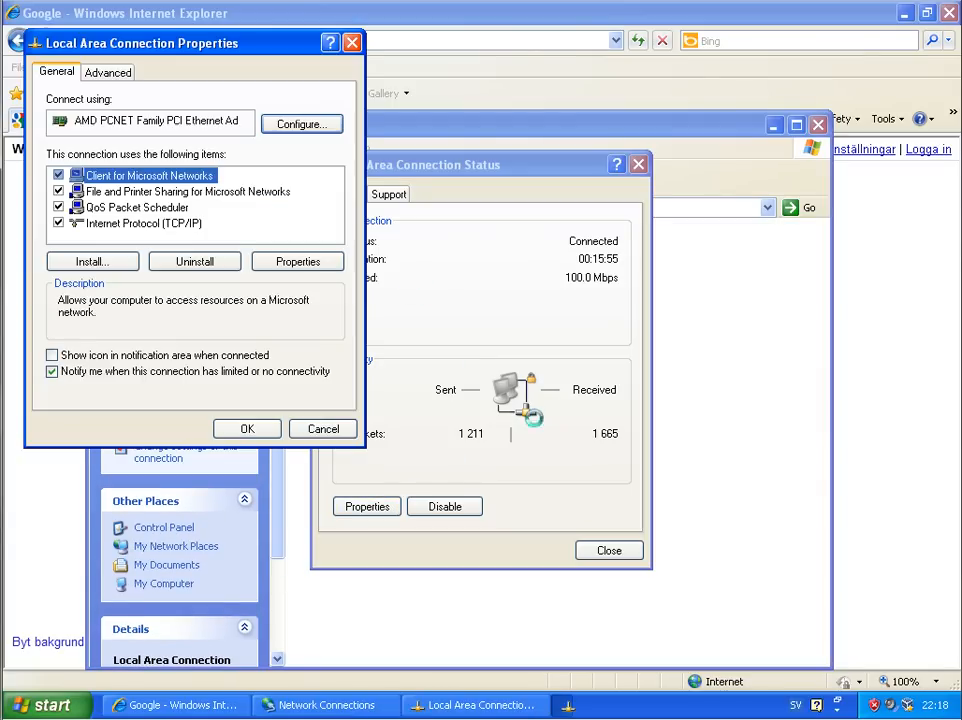
click(297, 261)
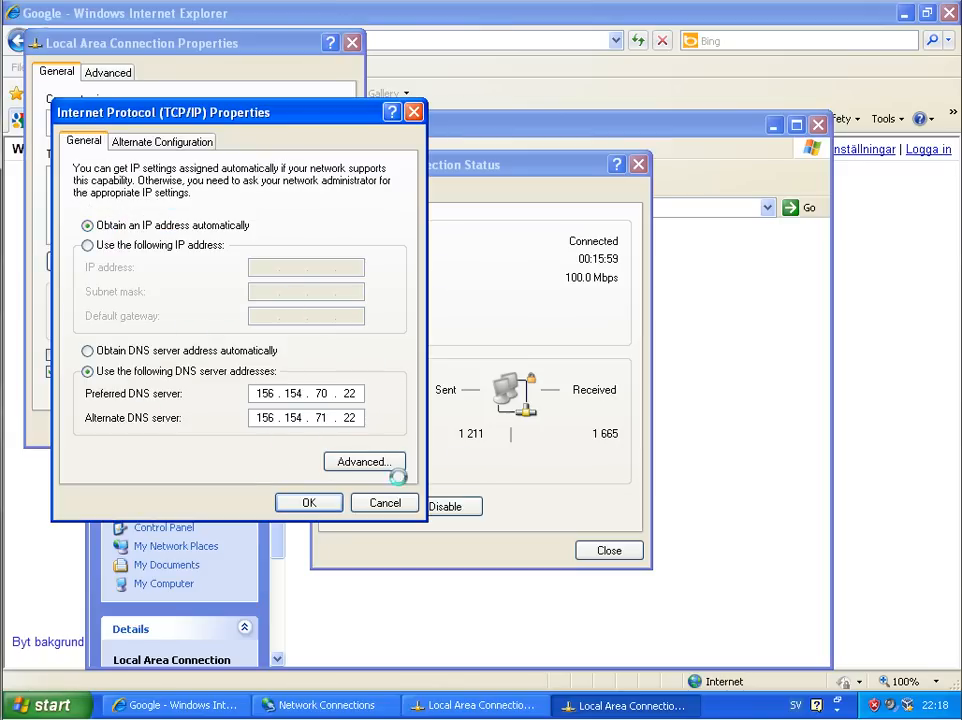
click(308, 502)
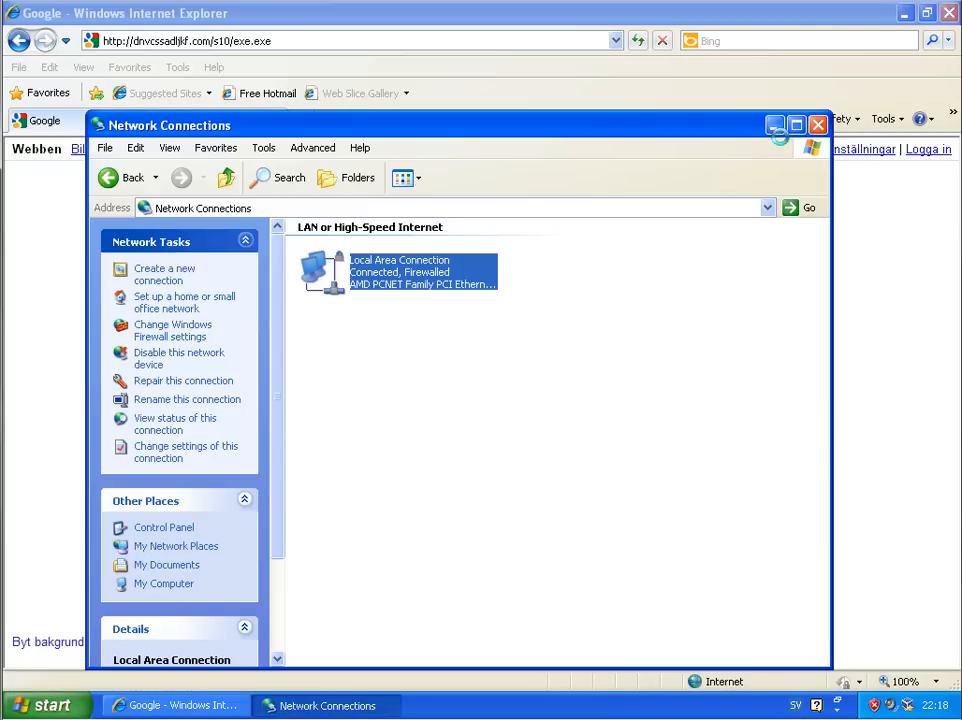
click(810, 124)
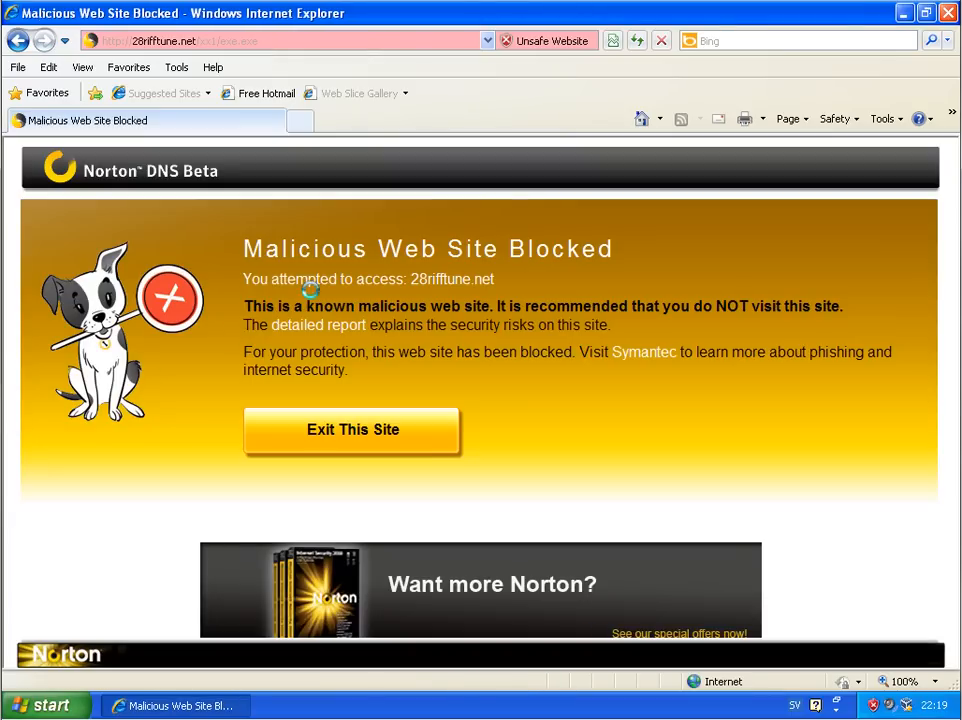
View Norton's 9-threat Safe Web report for 28rifftune.net.
click(319, 325)
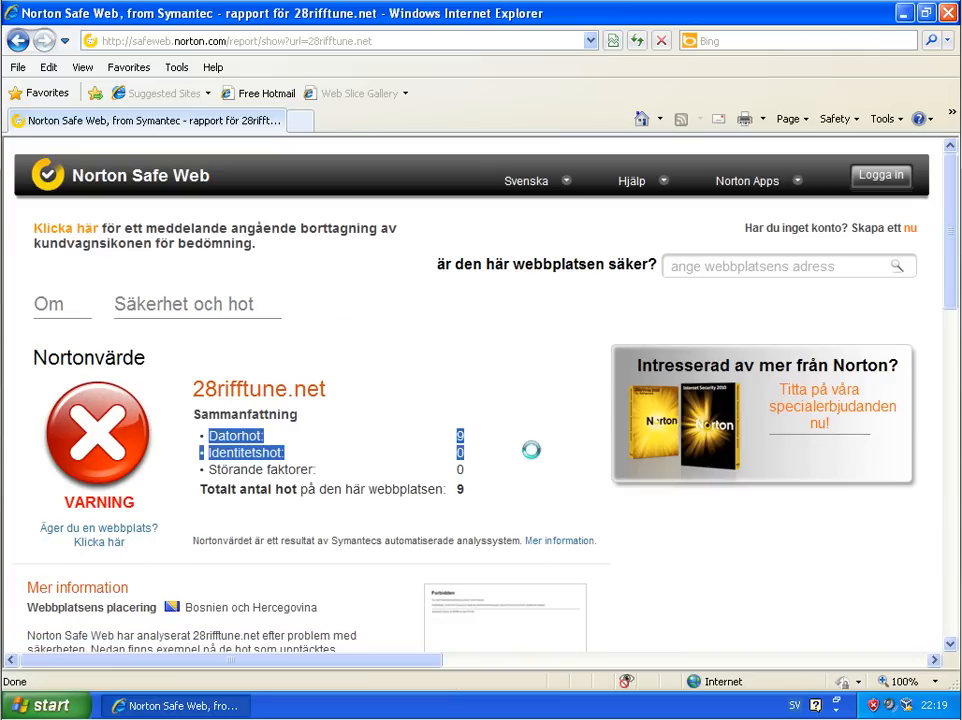
scroll(down, 3)
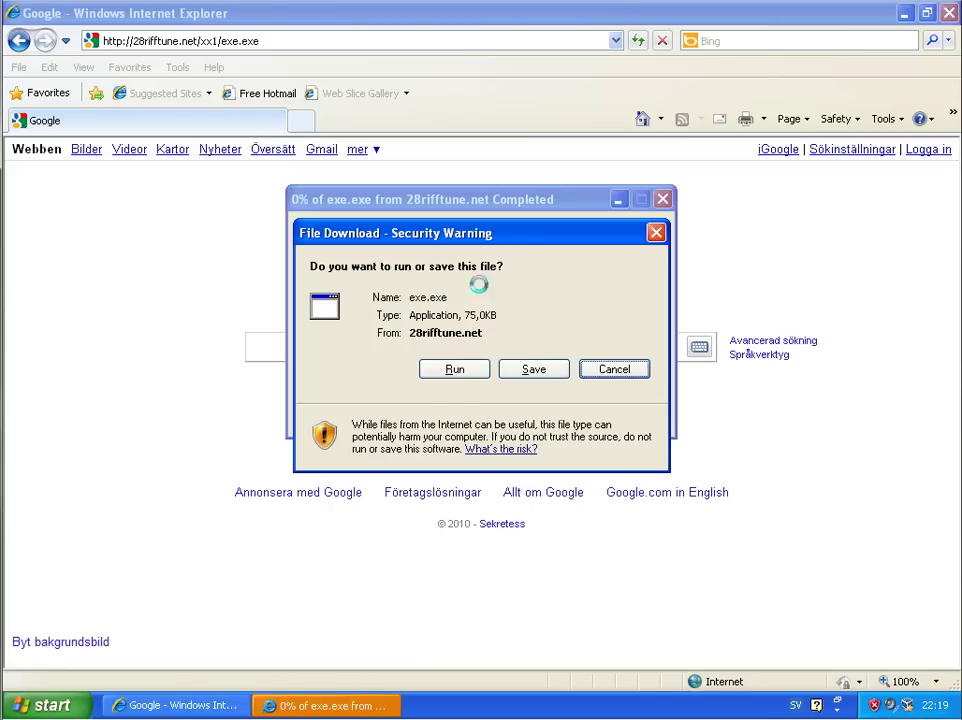
Save exe.exe from 28rifftune.net into My Documents despite the unsafe-download warning.
click(533, 369)
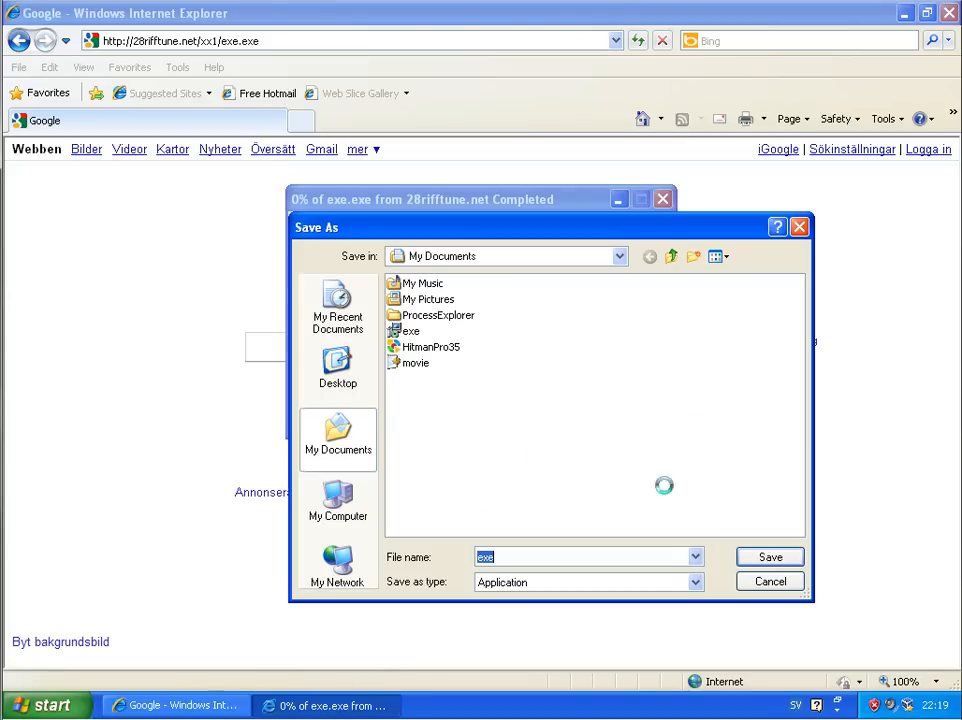
click(768, 556)
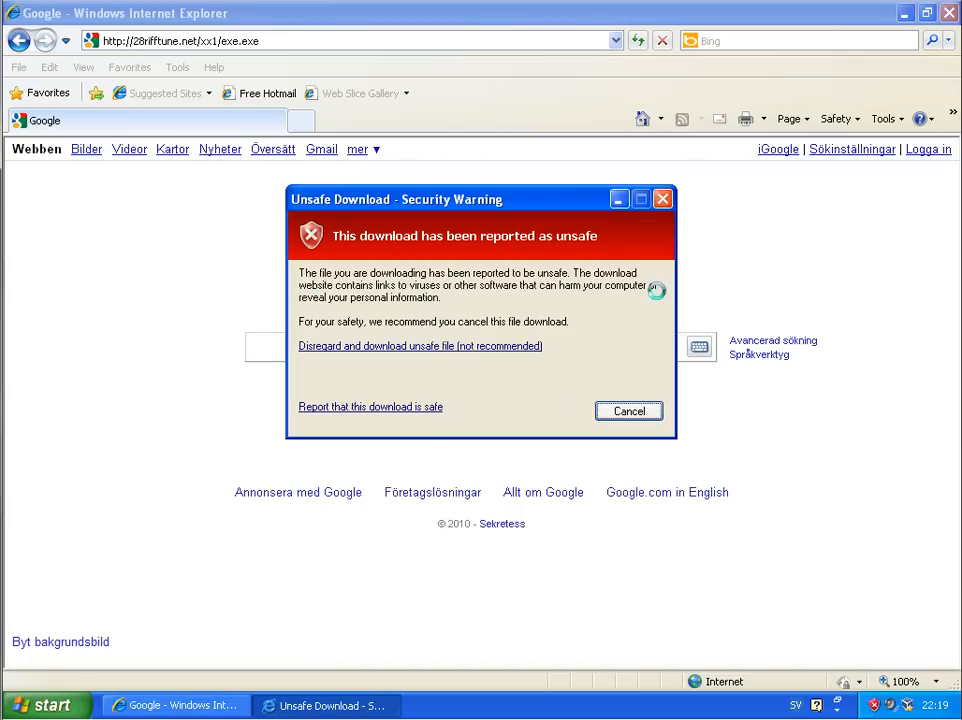
click(419, 345)
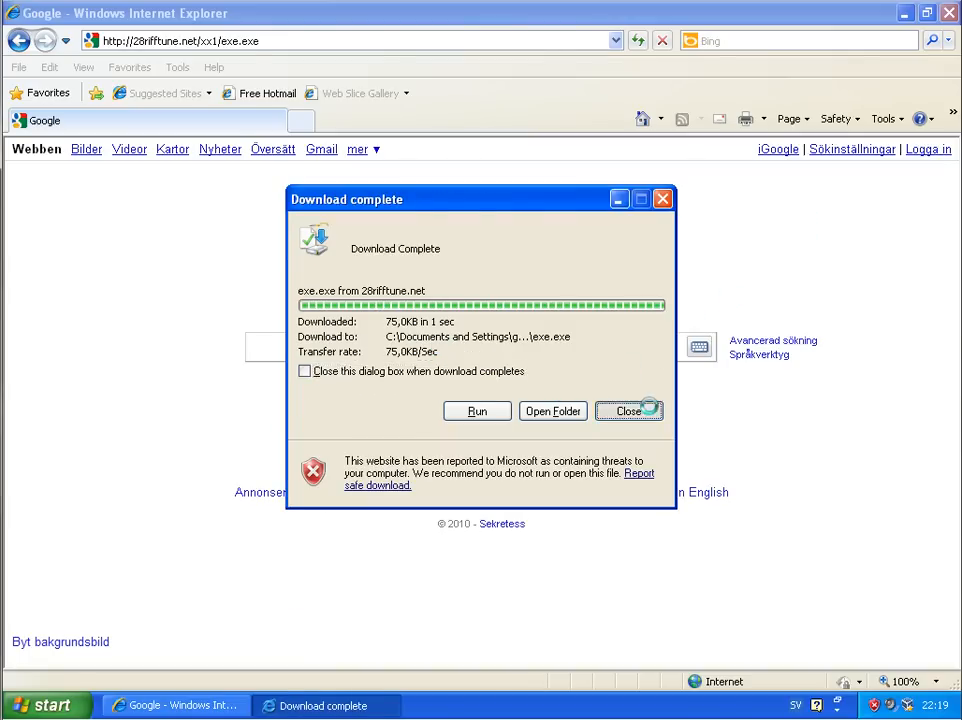
click(628, 410)
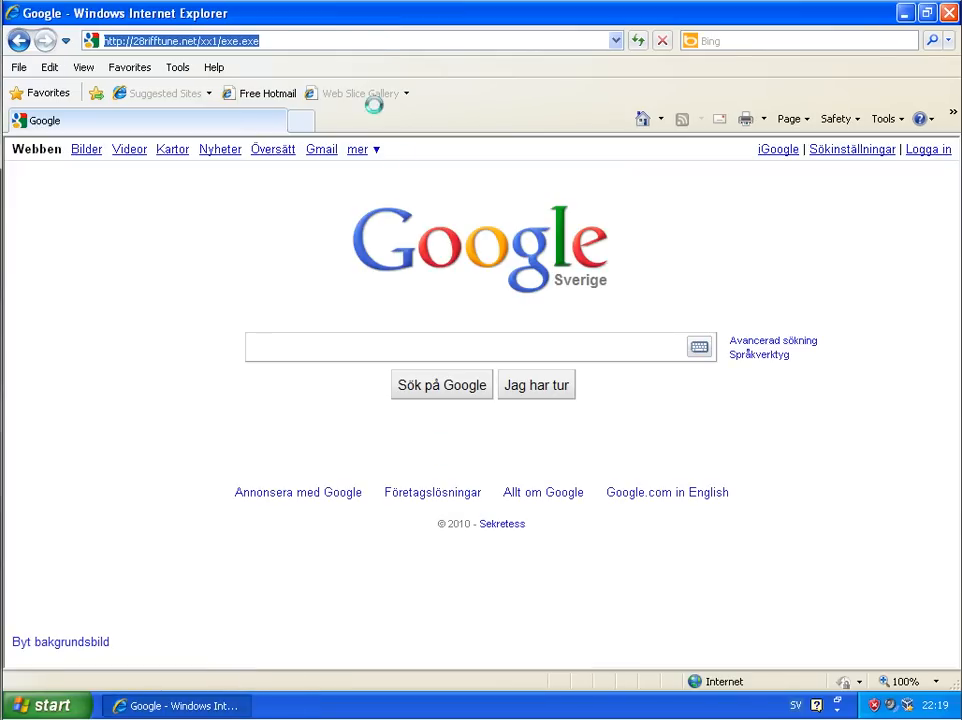
text(cebere.org/seq/files/wrongpopcorn.pdf)
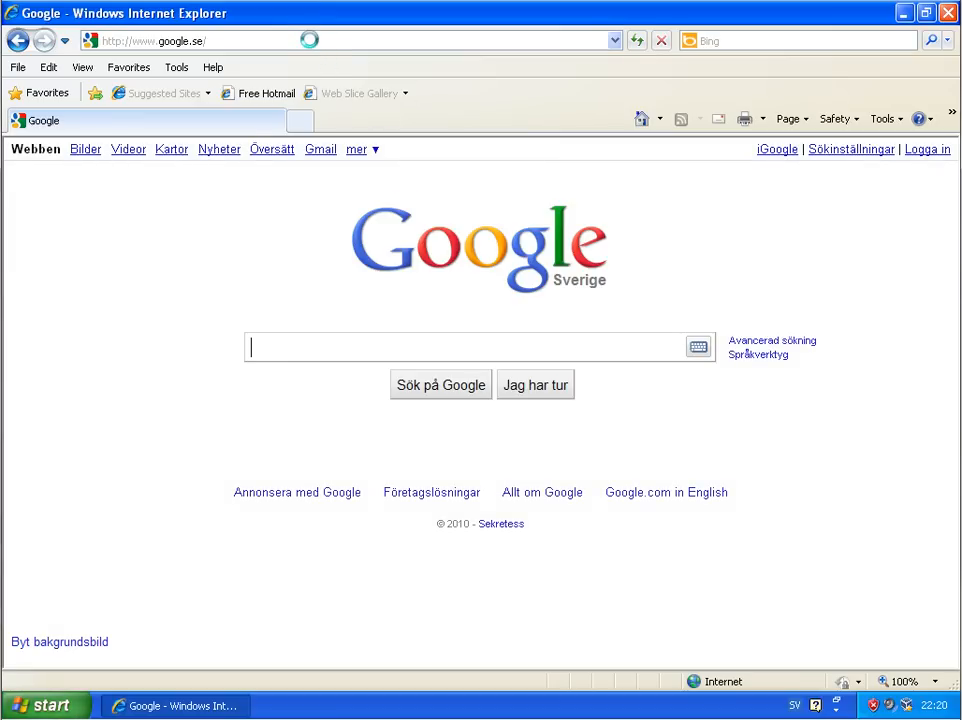
text(banodahud100.com/b/exe.exe)
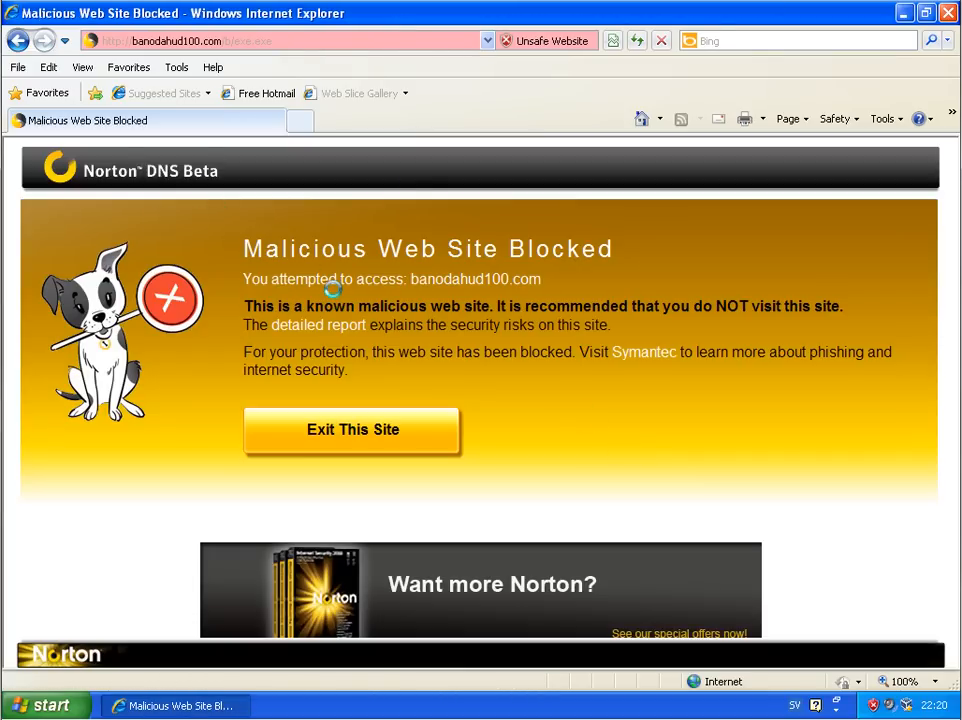
Try the banodahud100.com and bobi123.com exe.exe links, getting Norton blocked-site pages.
click(317, 325)
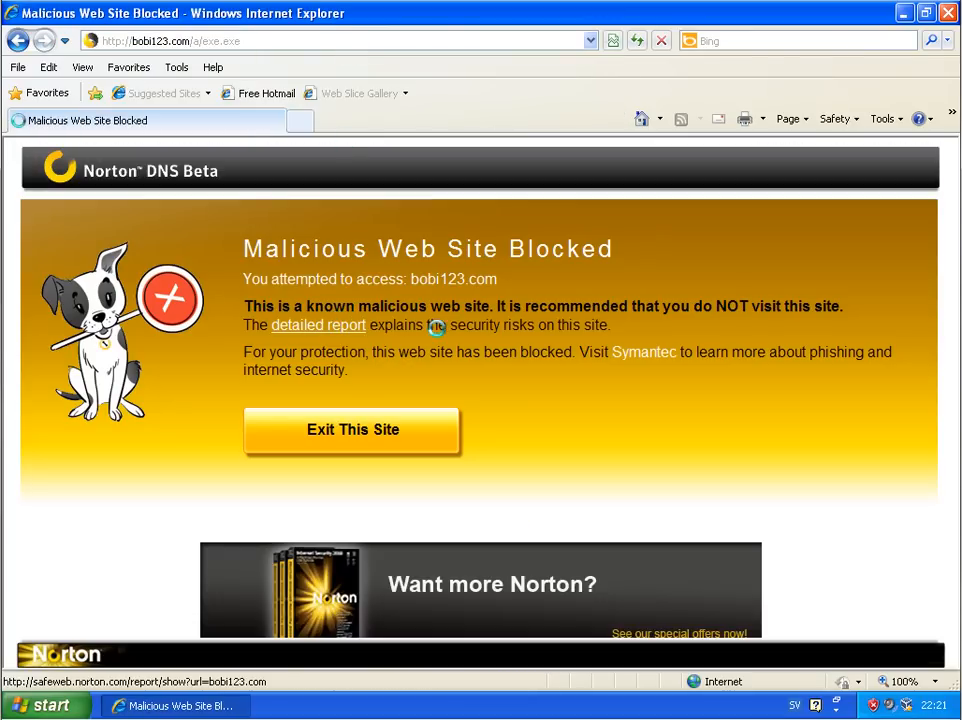
click(318, 325)
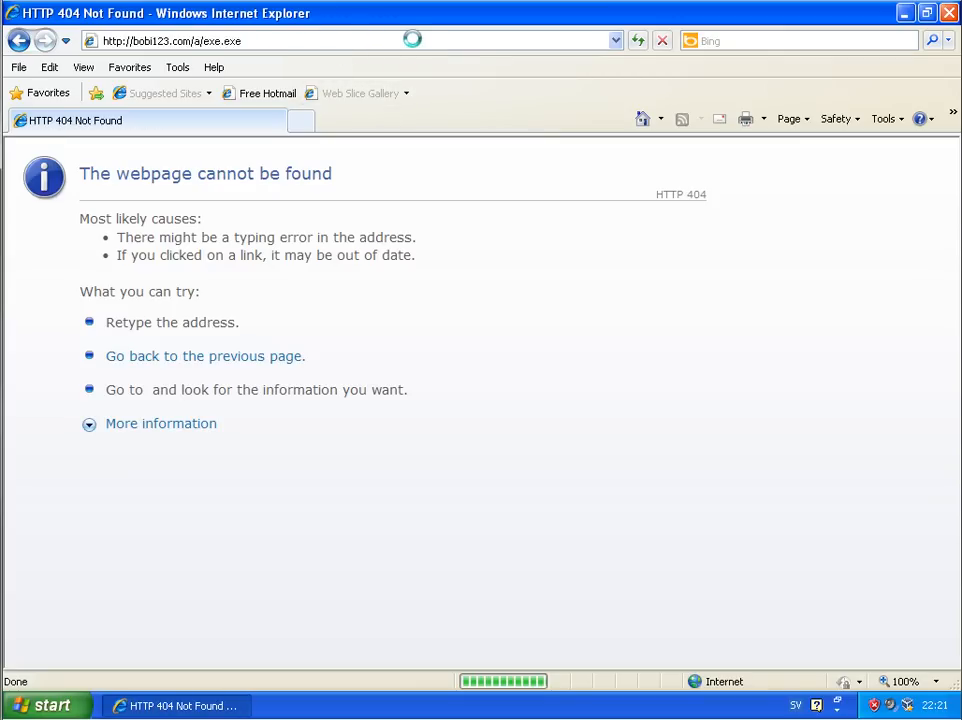
double_click(210, 47)
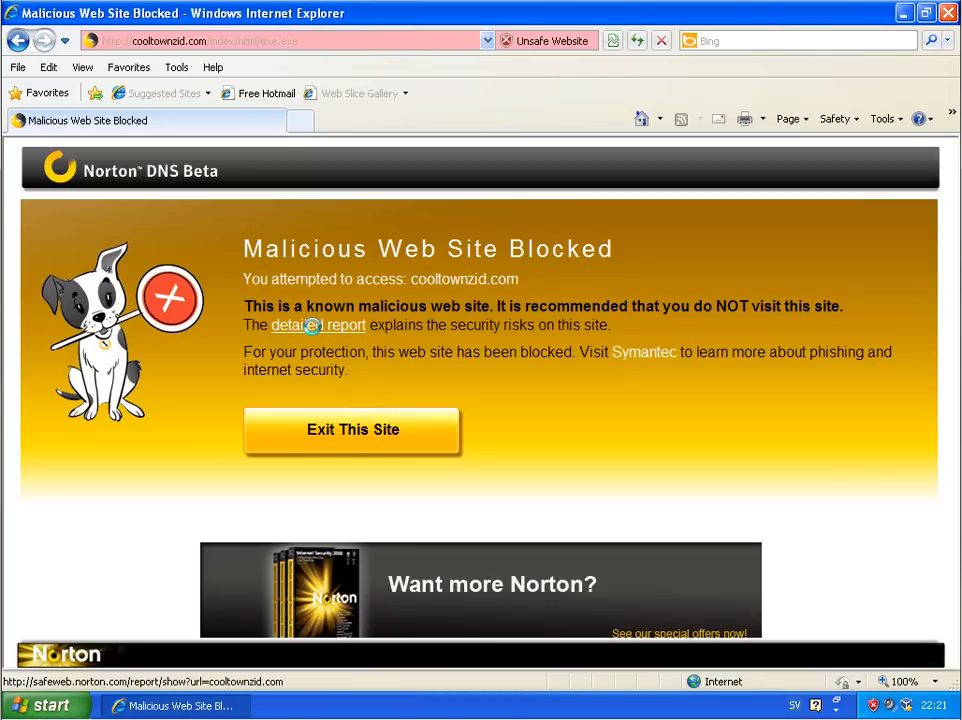
Load the cooltownzid.com/exe.exe link past Norton's block page.
click(318, 325)
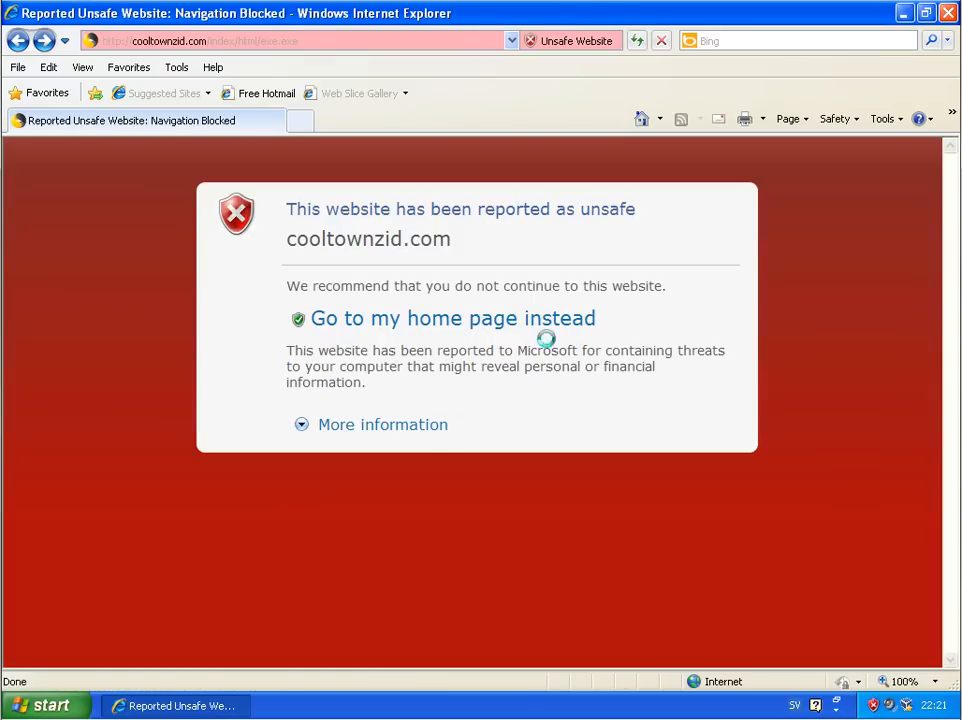
click(382, 424)
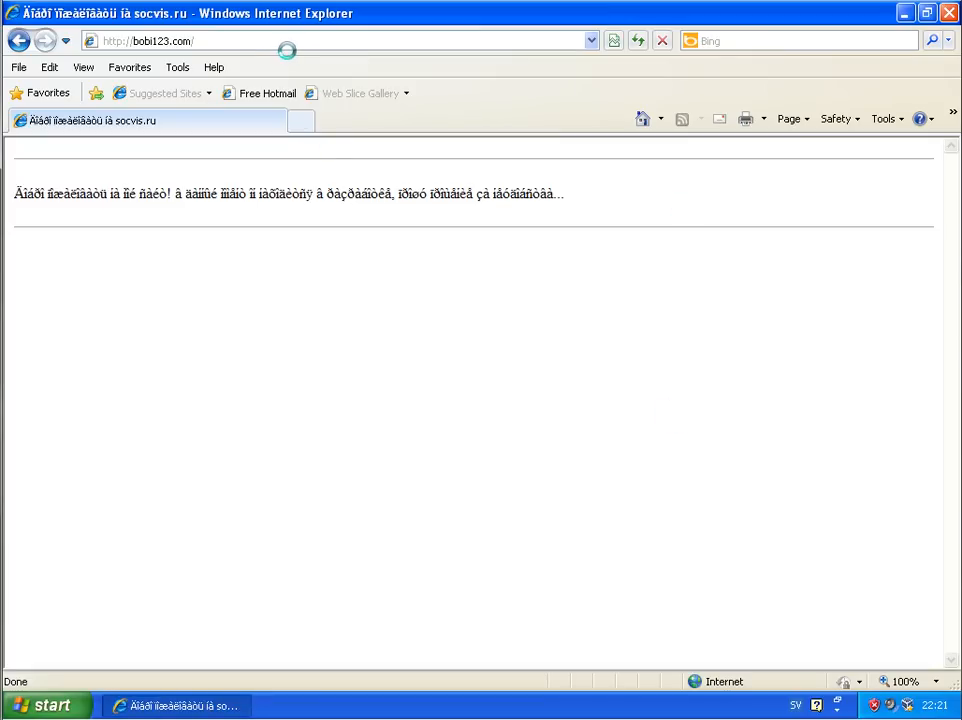
click(150, 52)
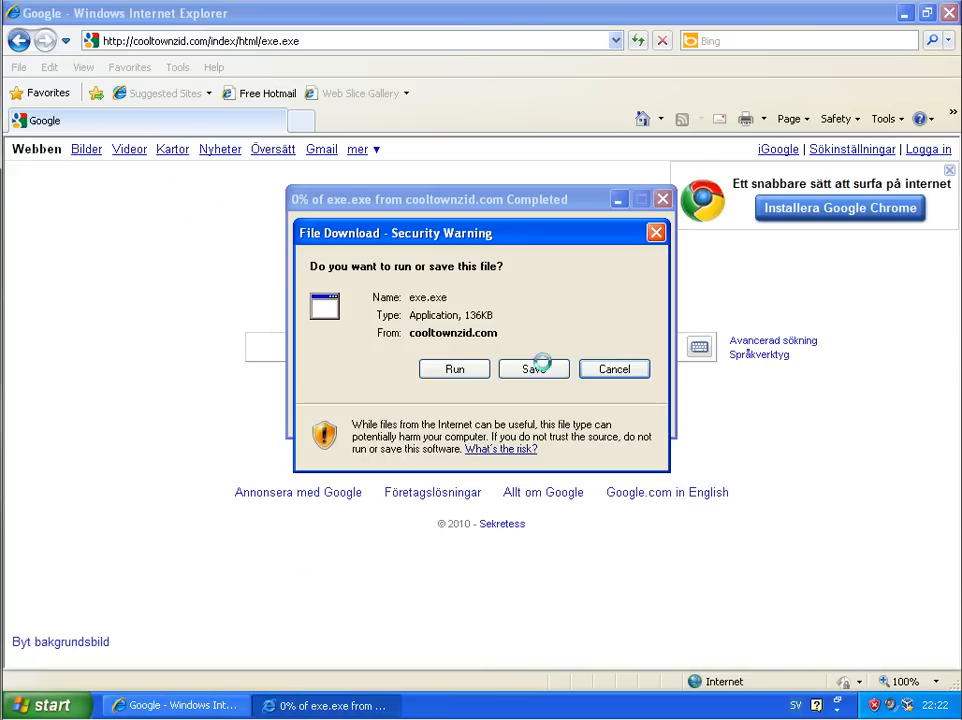
Save exe.exe into My Documents, disregarding the unsafe-download warning.
click(533, 368)
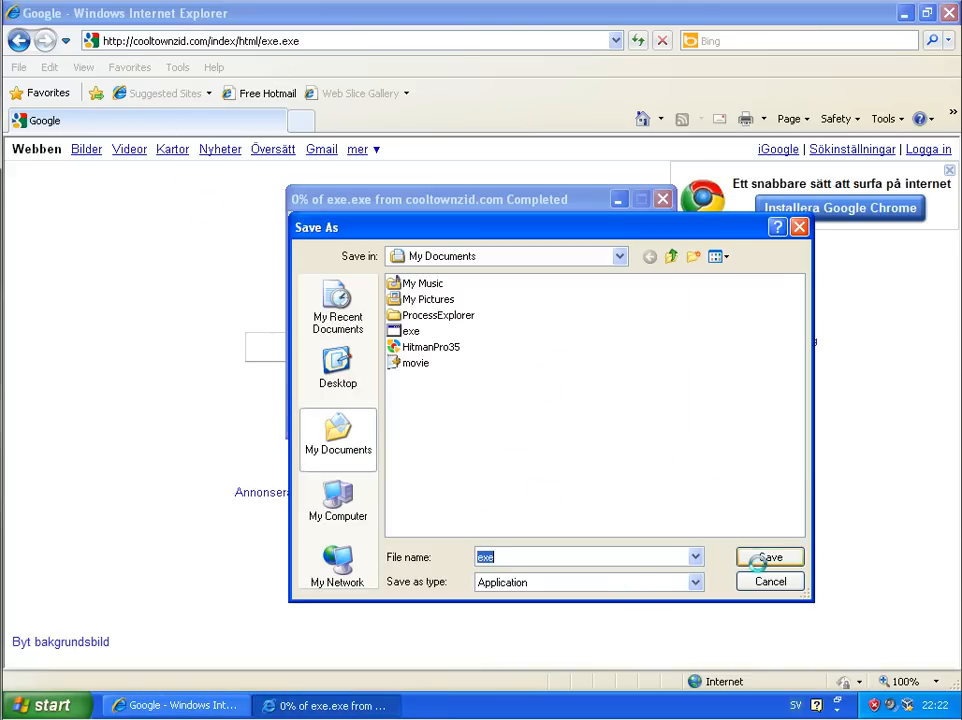
click(769, 557)
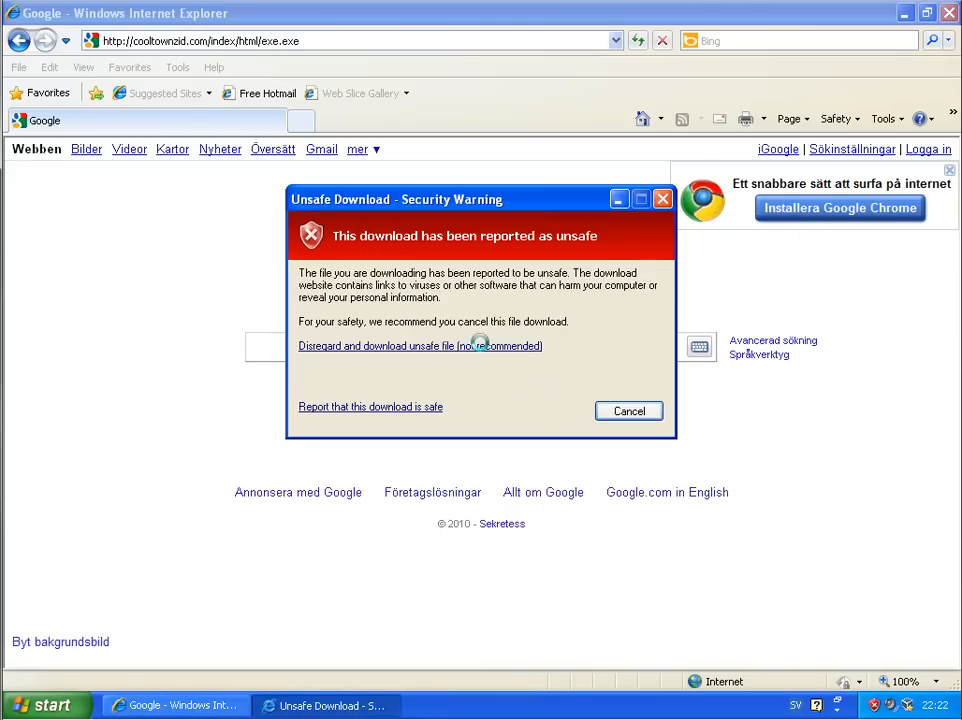
click(628, 410)
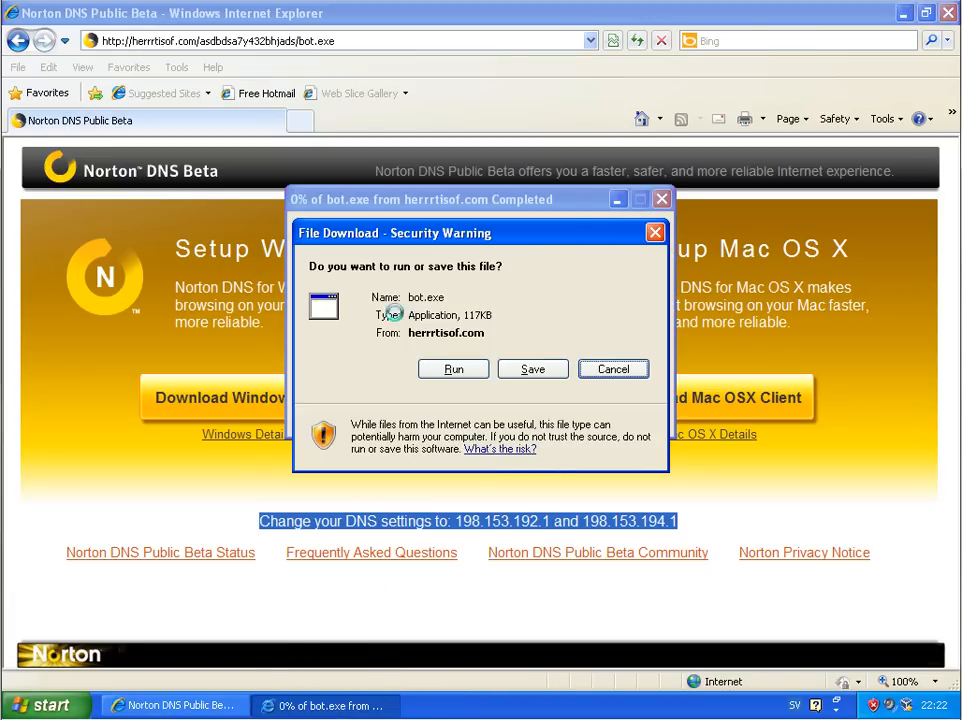
Save bot.exe from herrrtisof.com into My Documents, then fetch and save it a second time.
click(532, 368)
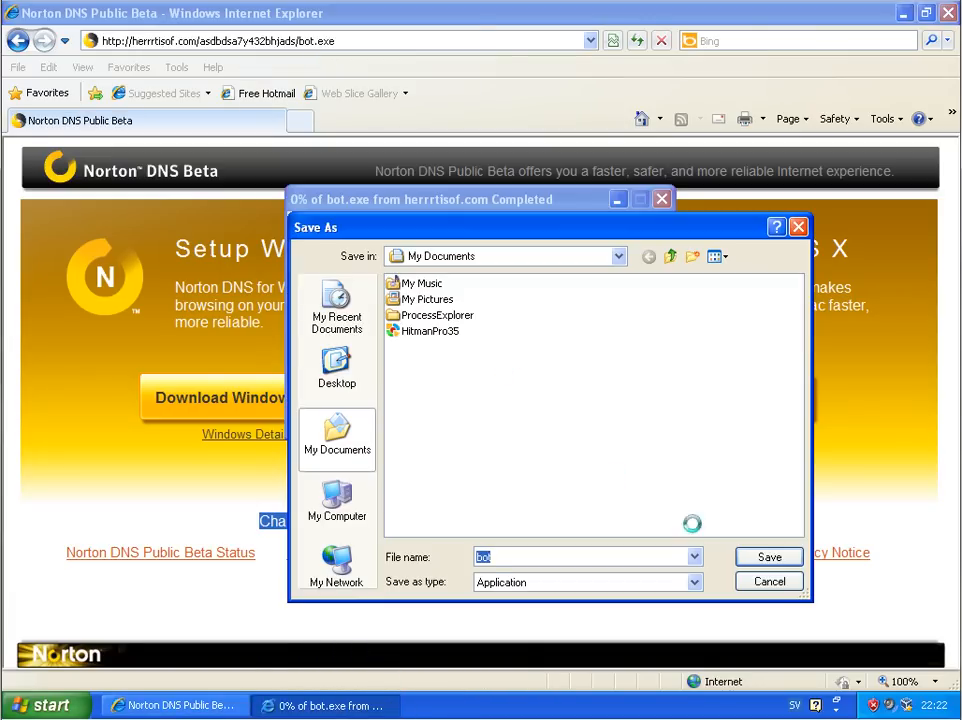
click(768, 556)
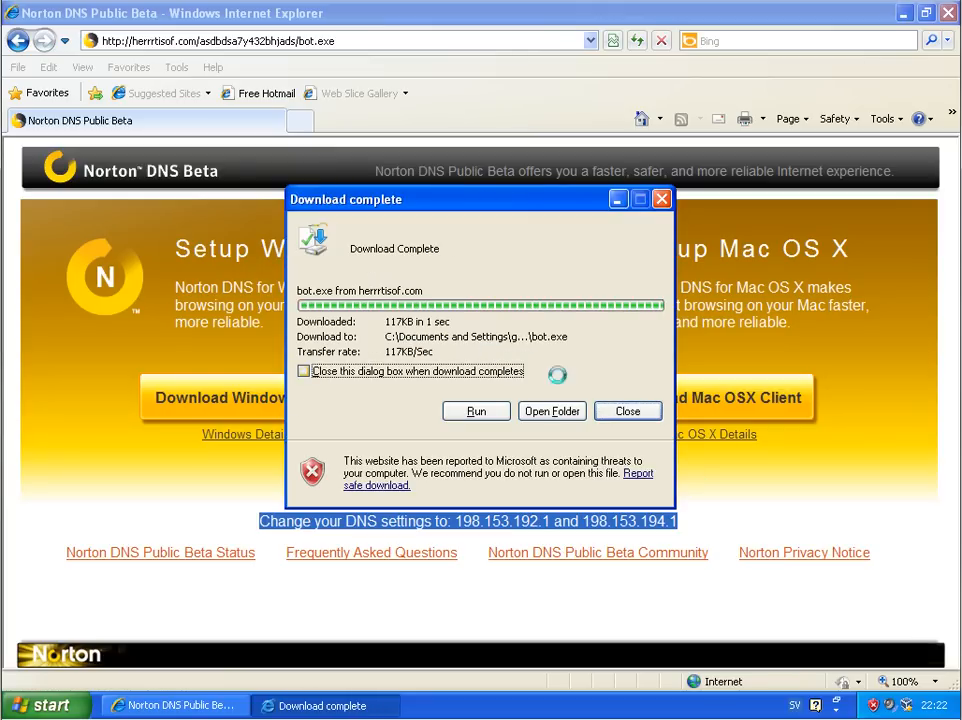
click(628, 411)
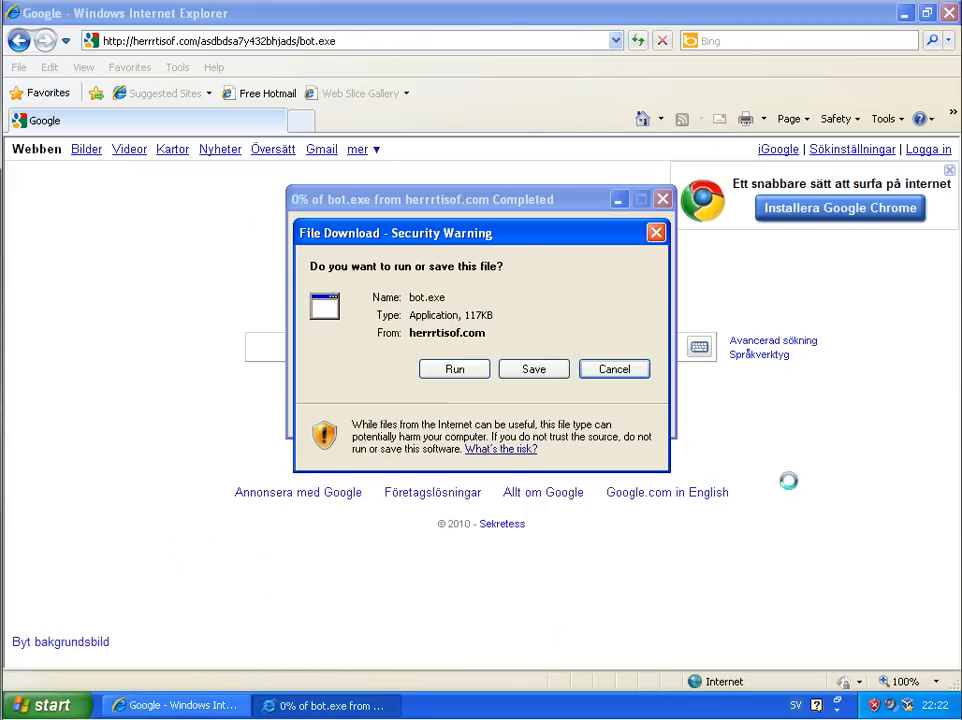
click(533, 369)
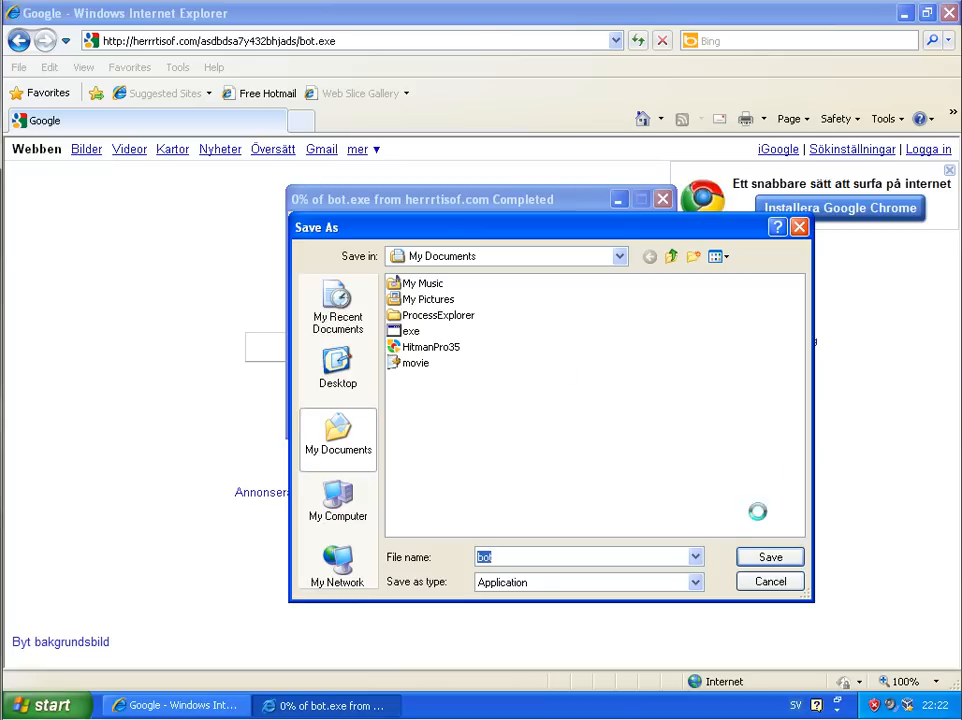
click(769, 556)
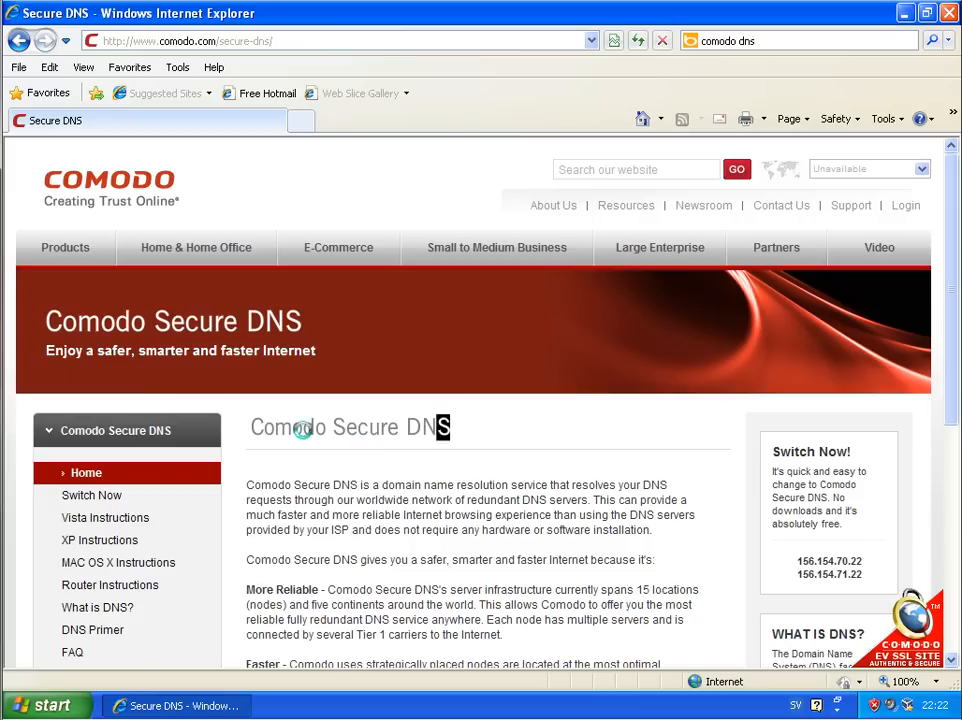
Scroll down the Comodo Secure DNS homepage to read its server addresses.
scroll(down, 3)
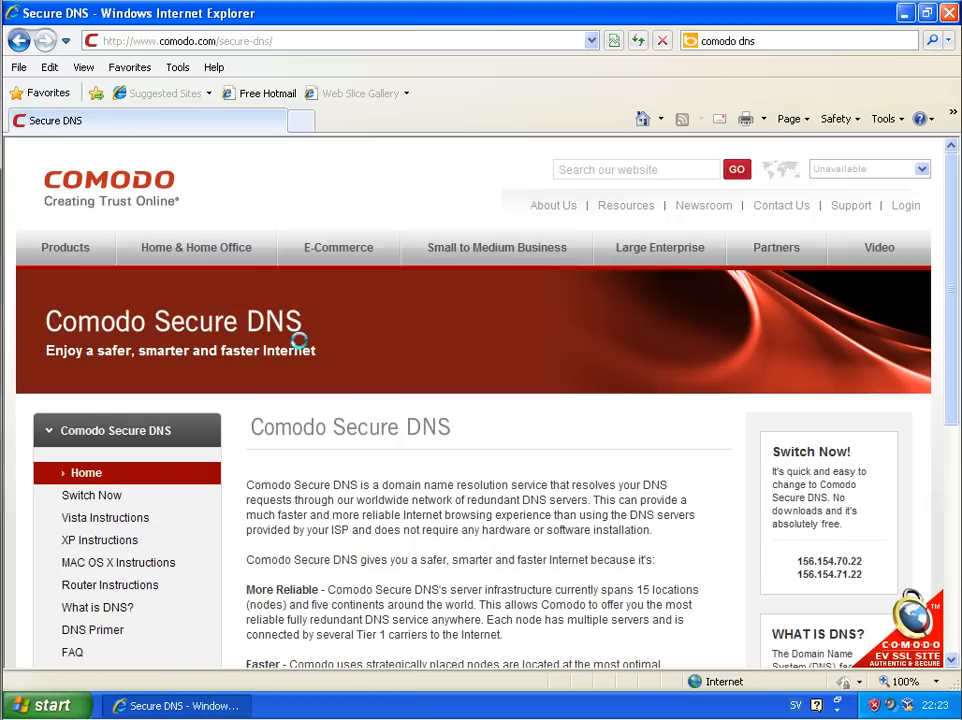
mouse_move(301, 426)
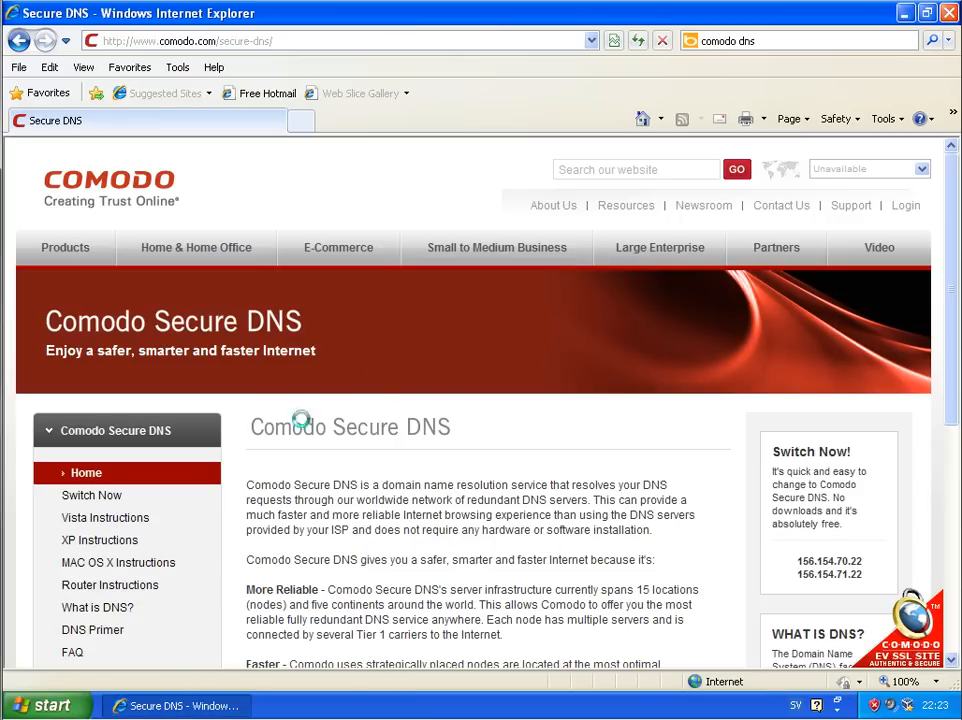